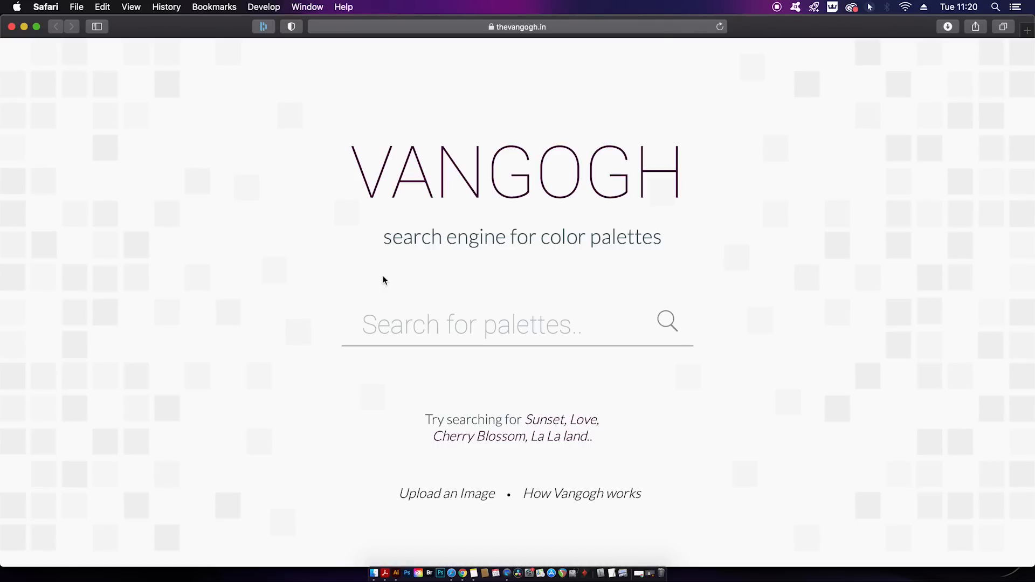
{"action": "mouse_move", "coordinate": [693, 197]}
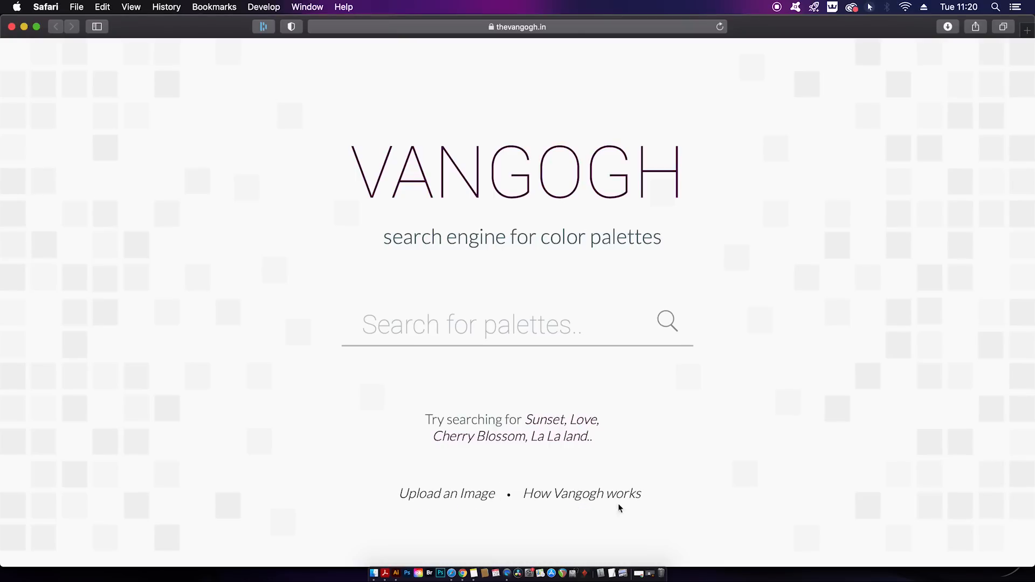
{"action": "mouse_move", "coordinate": [630, 344]}
{"action": "type", "text": "metal"}
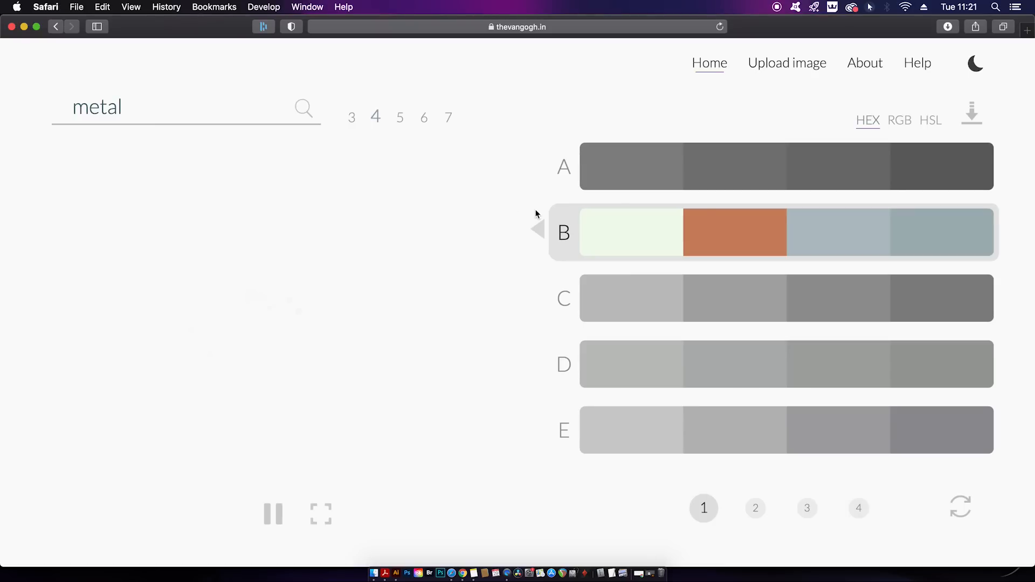
{"action": "mouse_move", "coordinate": [553, 213]}
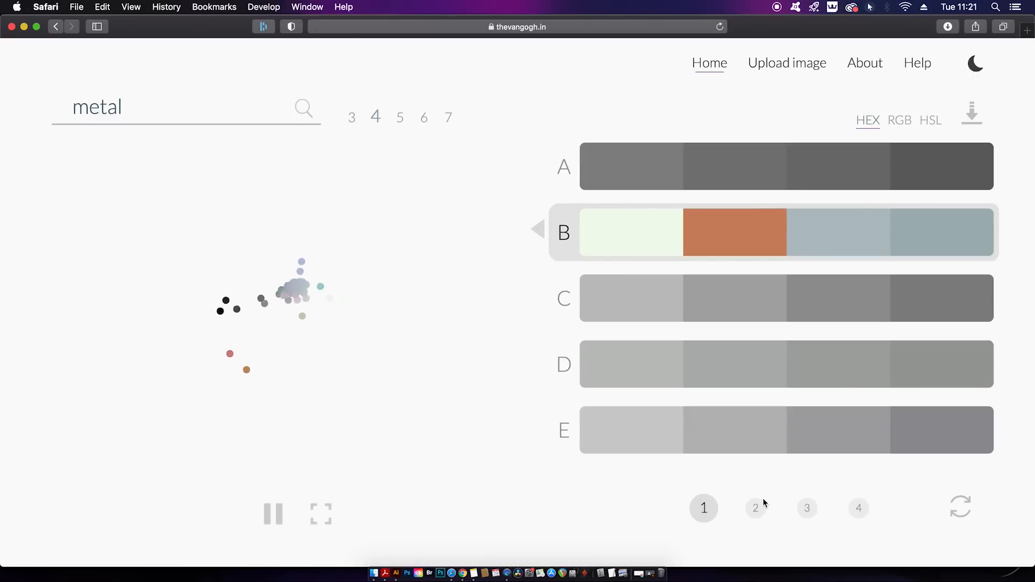
Show page 2 of the metal palettes in HSL and switch Vangogh to dark theme
{"action": "left_click", "coordinate": [756, 507]}
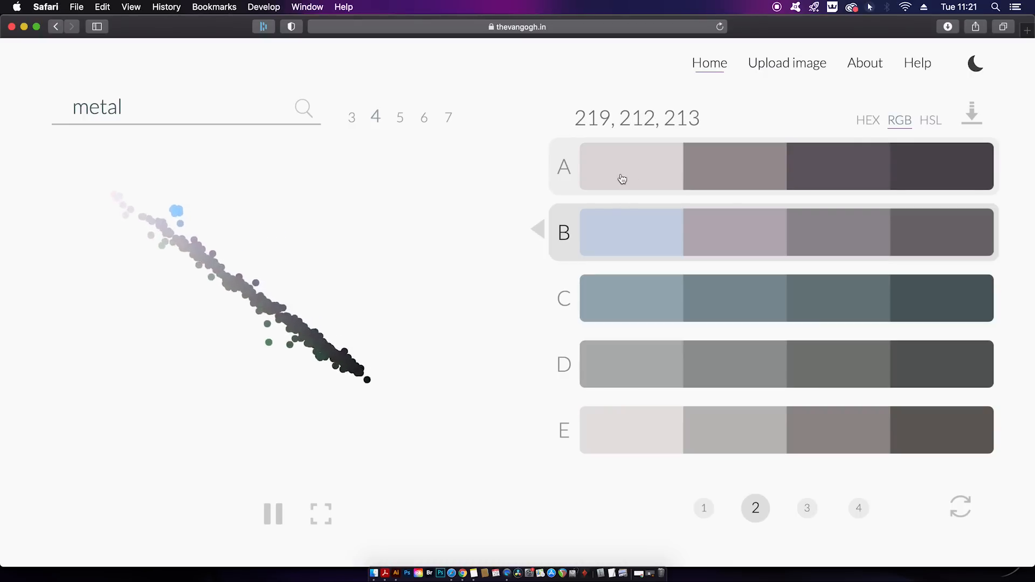
{"action": "left_click", "coordinate": [930, 120]}
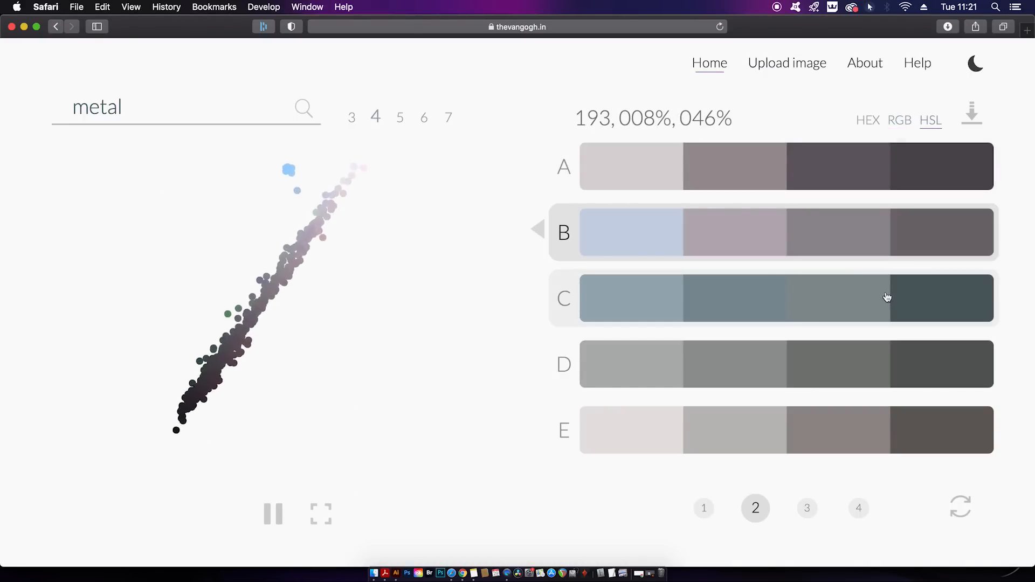
{"action": "left_click", "coordinate": [974, 63]}
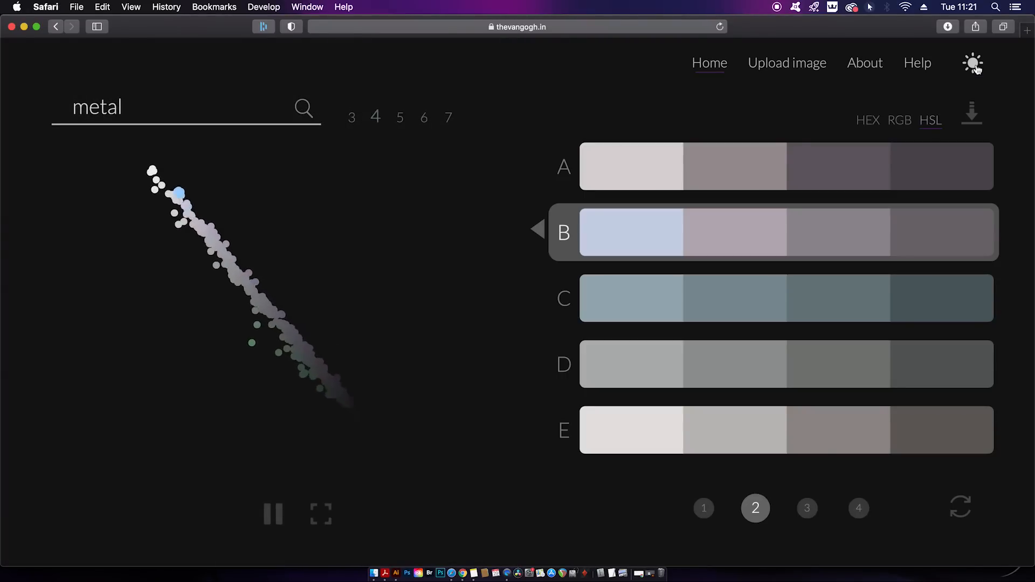
{"action": "left_click", "coordinate": [972, 64]}
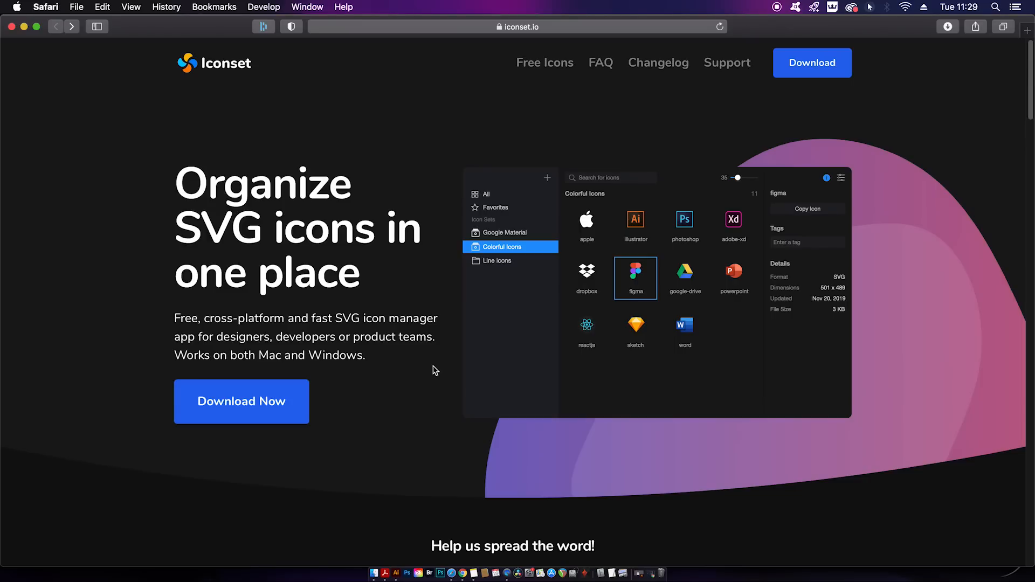
{"action": "mouse_move", "coordinate": [299, 176]}
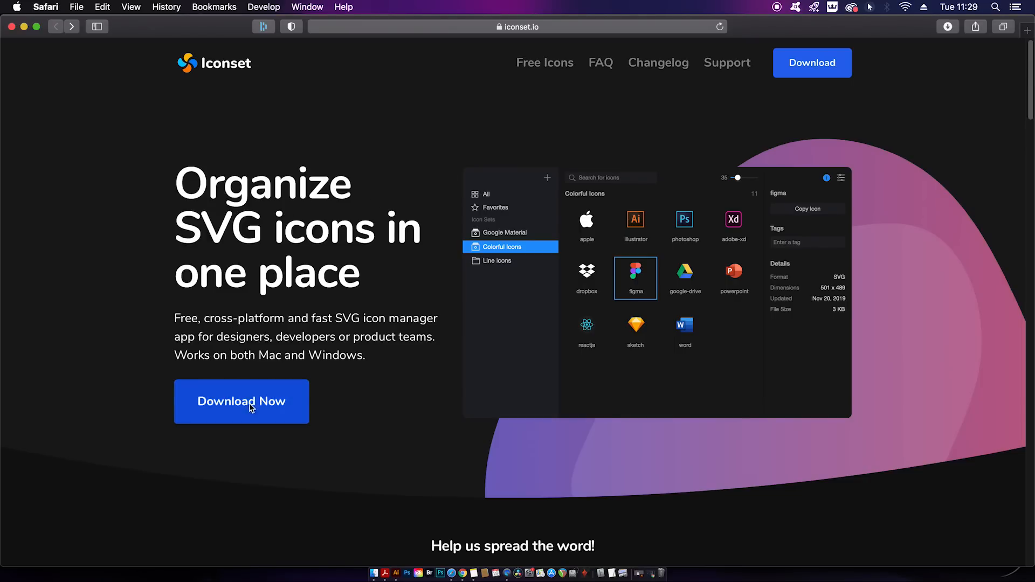
Start and allow the Iconset macOS app download, then go to Free Icons
{"action": "left_click", "coordinate": [241, 401]}
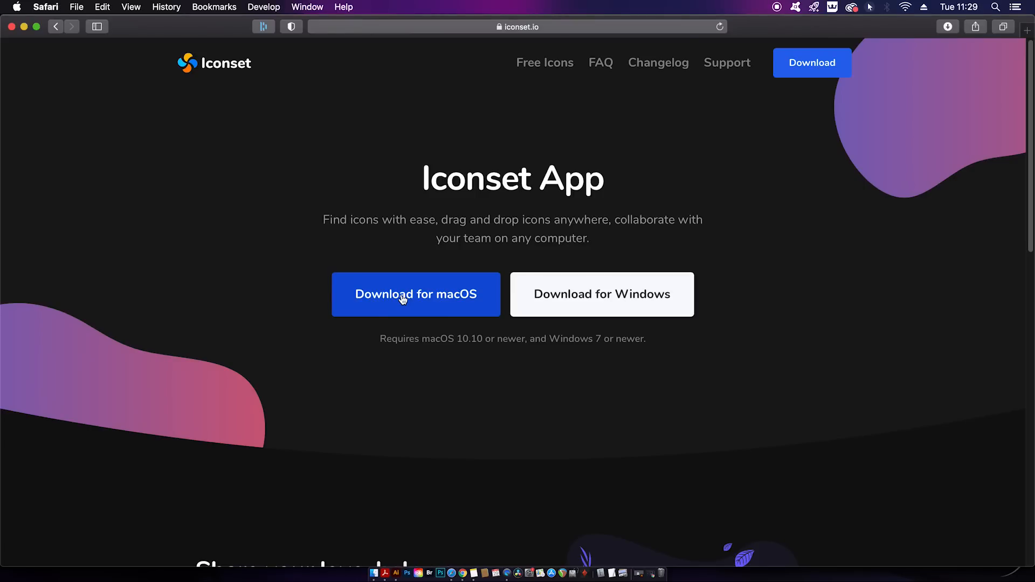
{"action": "left_click", "coordinate": [403, 301]}
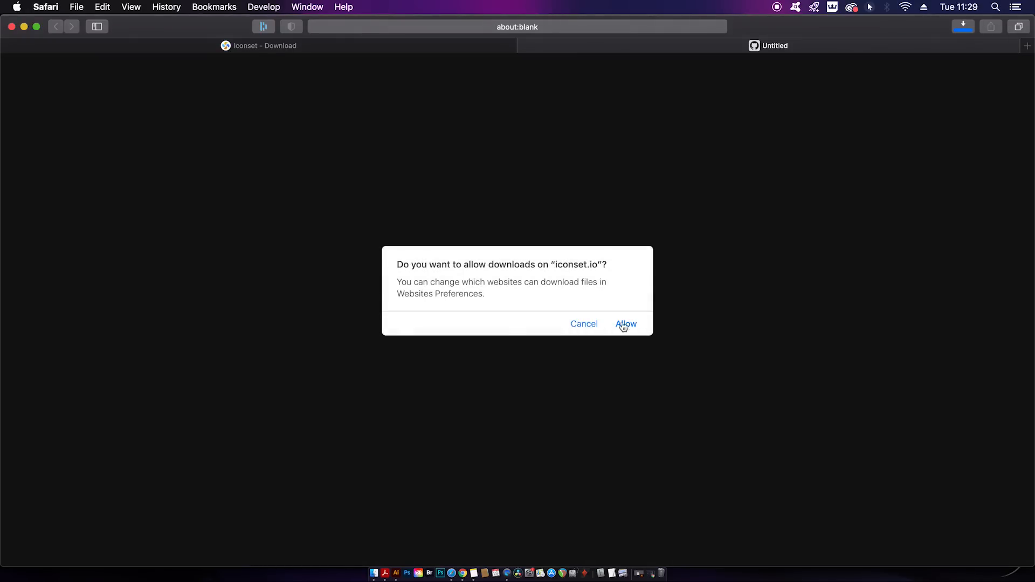
{"action": "left_click", "coordinate": [626, 324]}
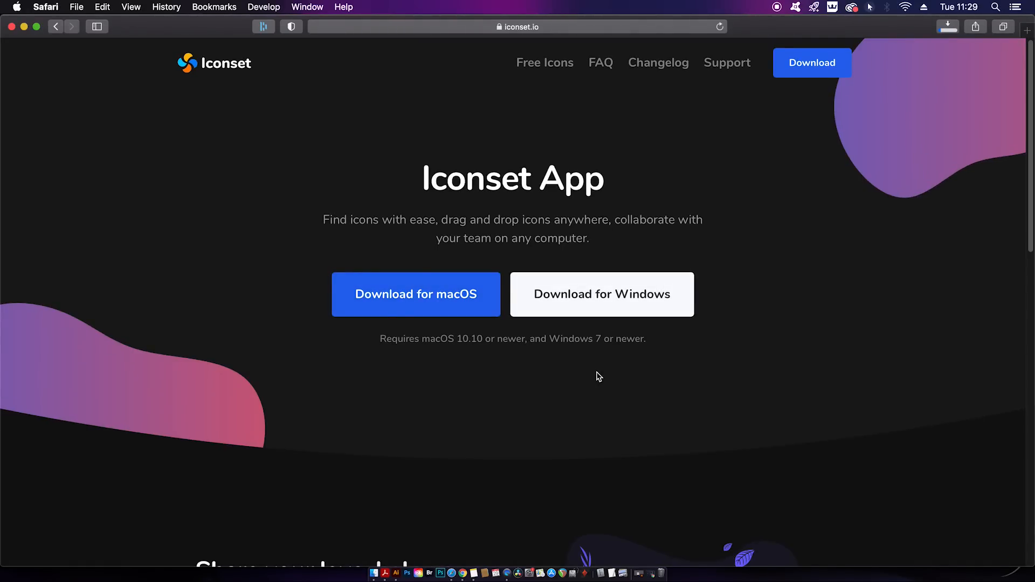
{"action": "mouse_move", "coordinate": [608, 398]}
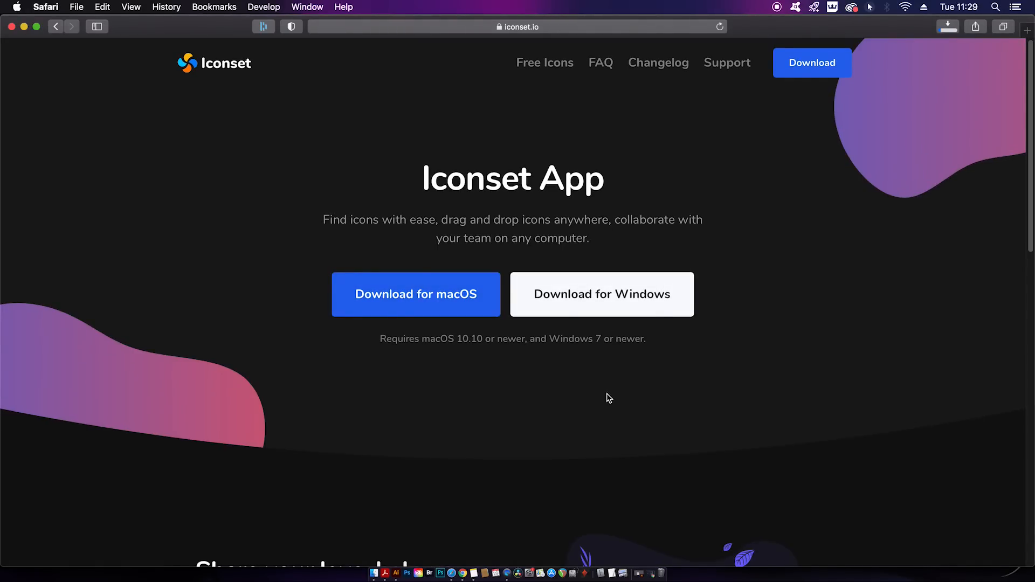
{"action": "left_click", "coordinate": [544, 63]}
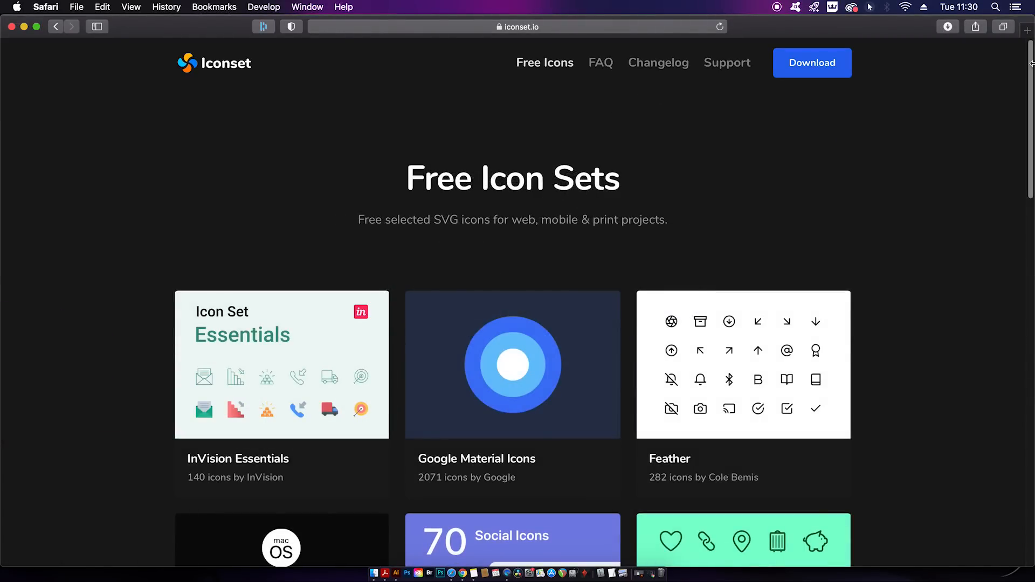
Scroll the Free Icon Sets page down to Mobirise, Line Awesome and BigMug Line
{"action": "scroll", "scroll_direction": "down", "scroll_amount": 3}
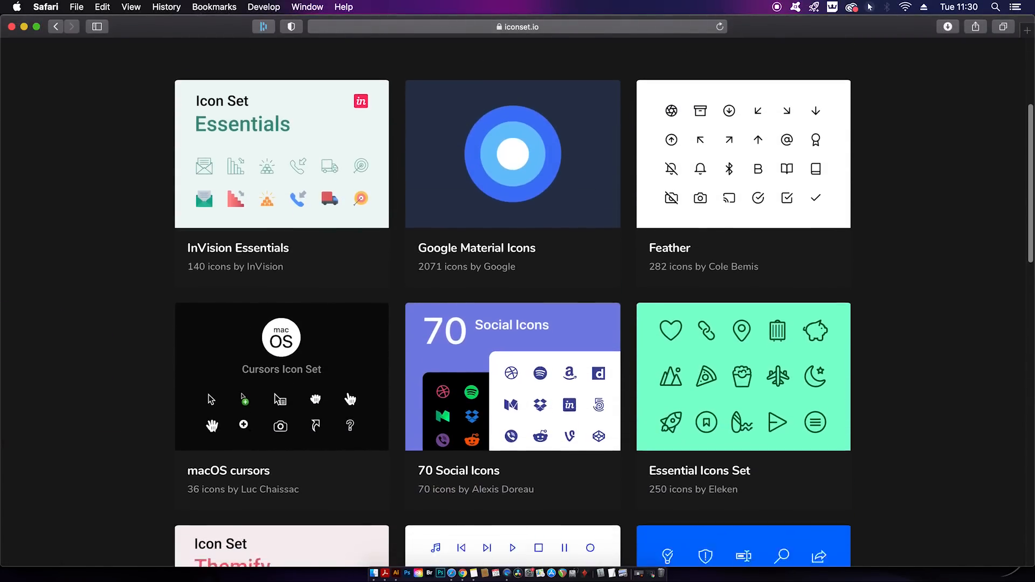
{"action": "scroll", "scroll_direction": "down", "scroll_amount": 3}
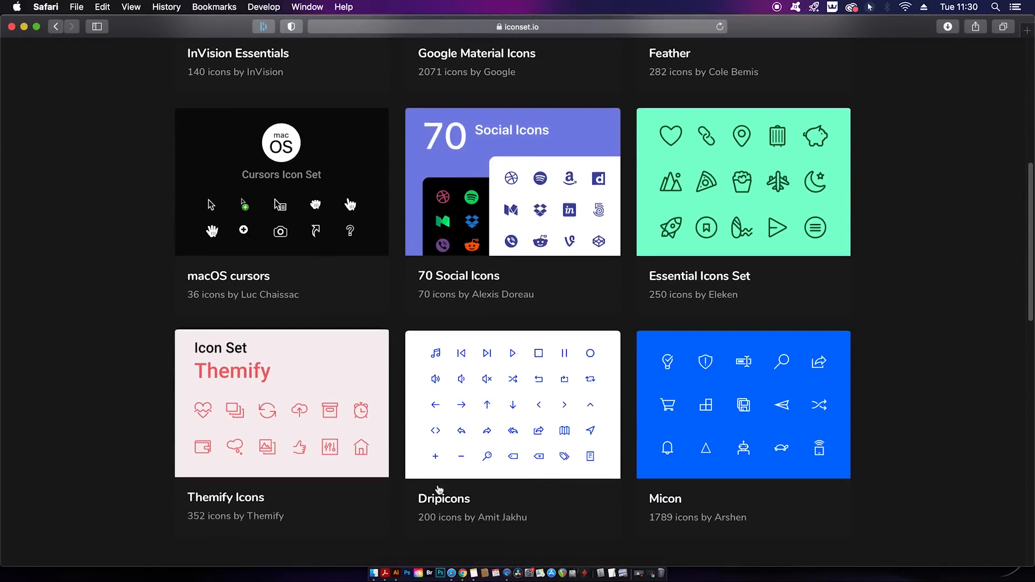
{"action": "scroll", "scroll_direction": "down", "scroll_amount": 3}
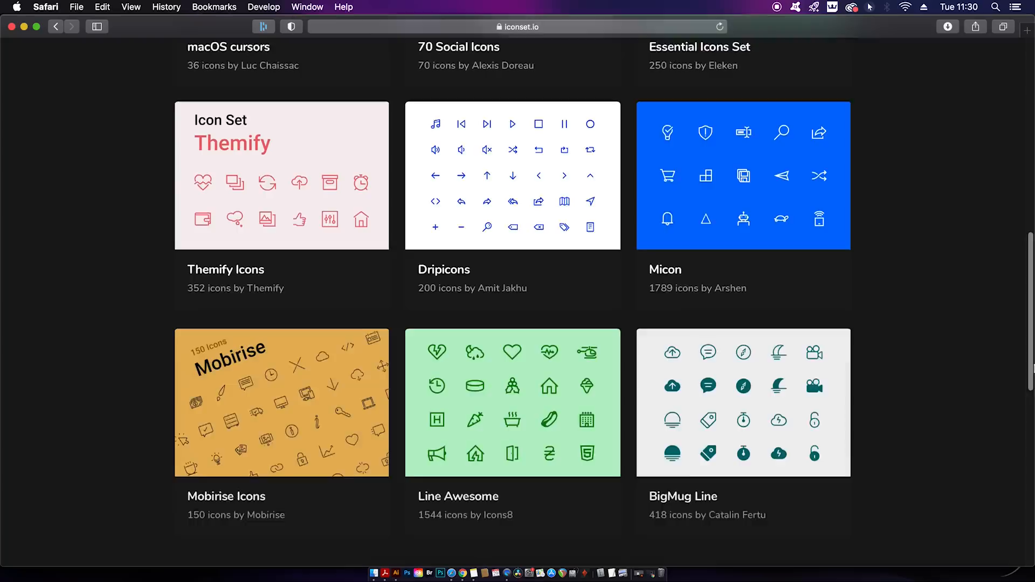
{"action": "scroll", "scroll_direction": "down", "scroll_amount": 3}
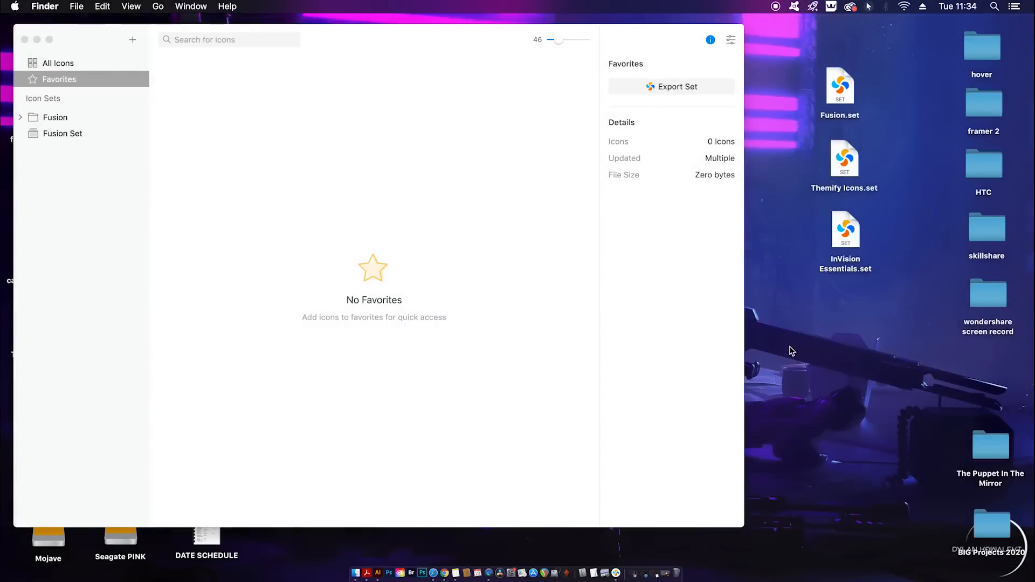
{"action": "mouse_move", "coordinate": [851, 174]}
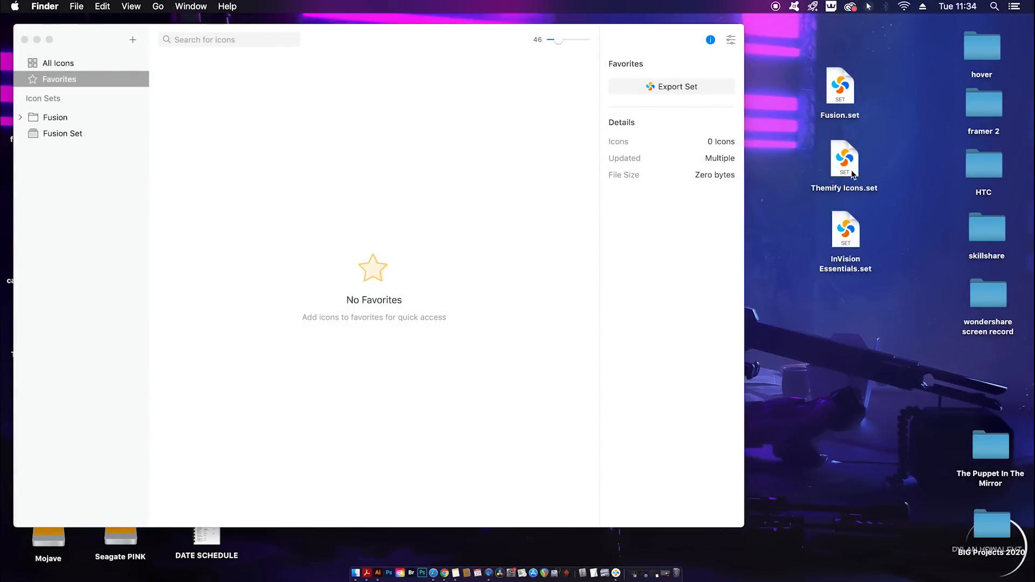
{"action": "mouse_move", "coordinate": [846, 230]}
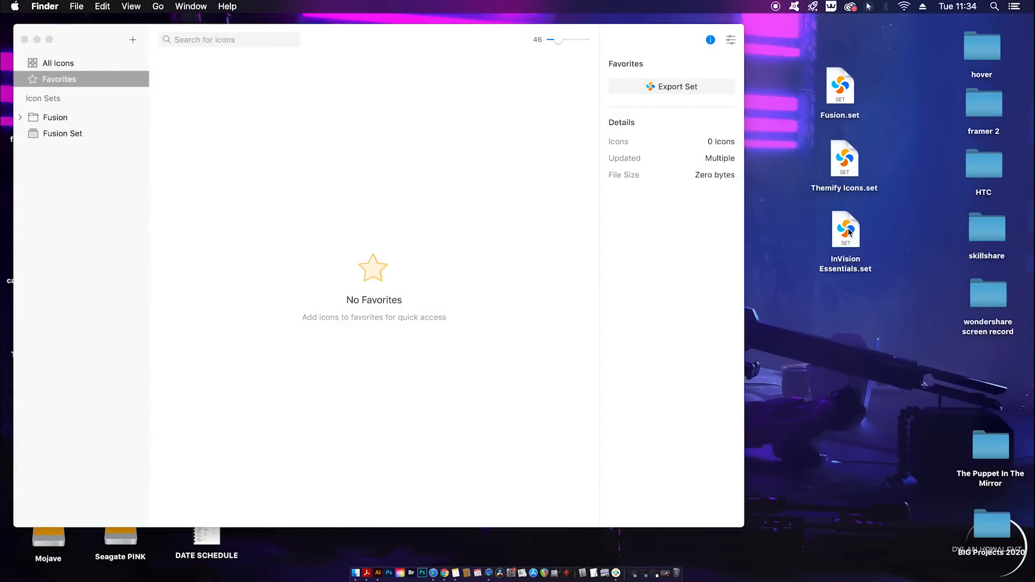
Import InVision Essentials.set as a new set named 'InVision' and view its icons
{"action": "double_click", "coordinate": [845, 230]}
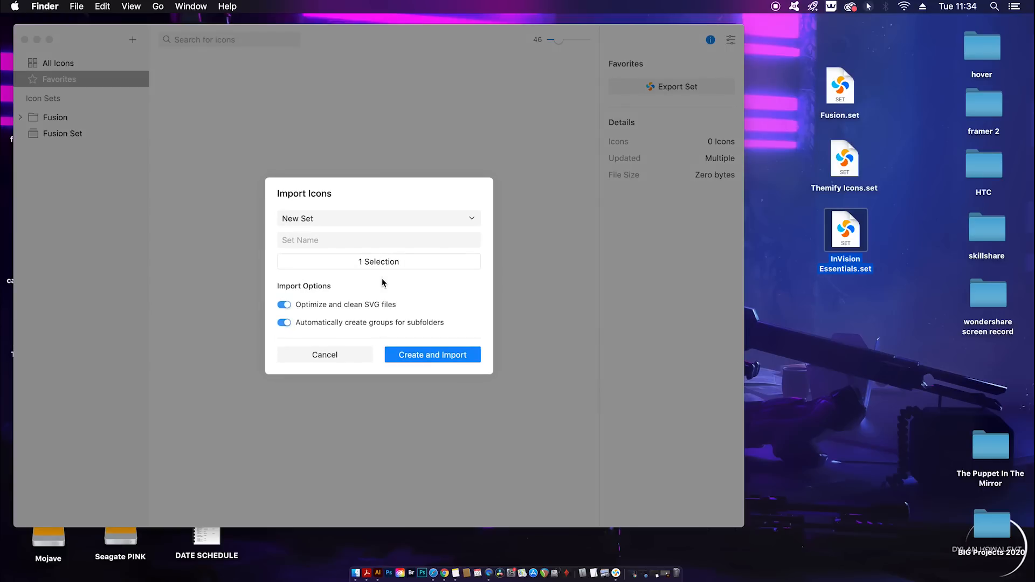
{"action": "left_click", "coordinate": [379, 240]}
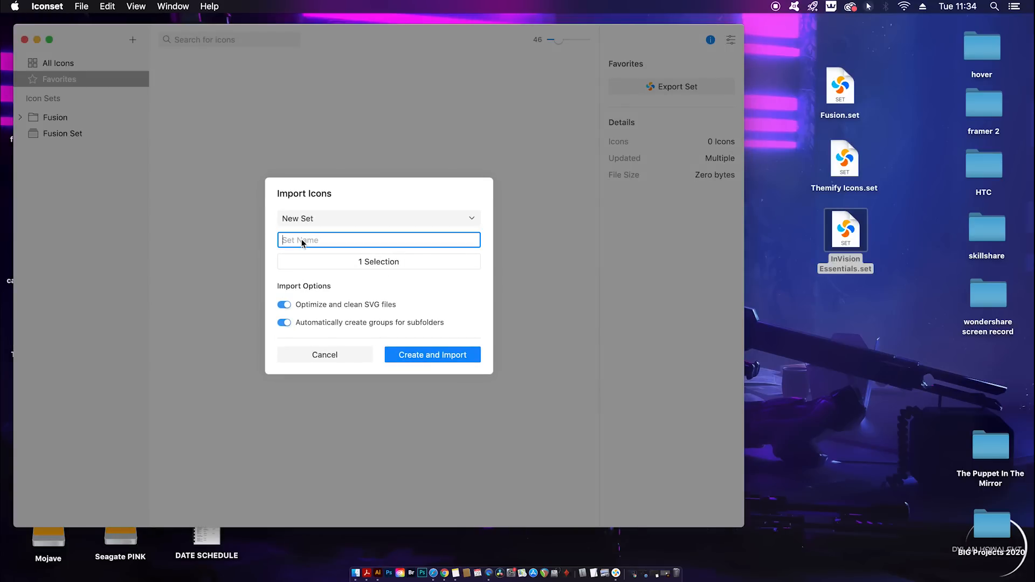
{"action": "type", "text": "InVision"}
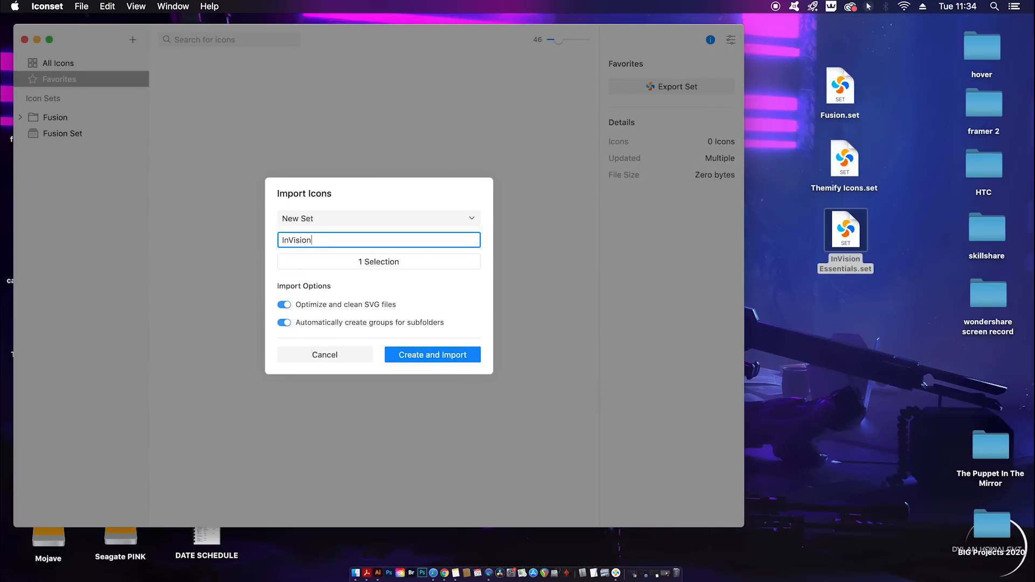
{"action": "left_click", "coordinate": [432, 354]}
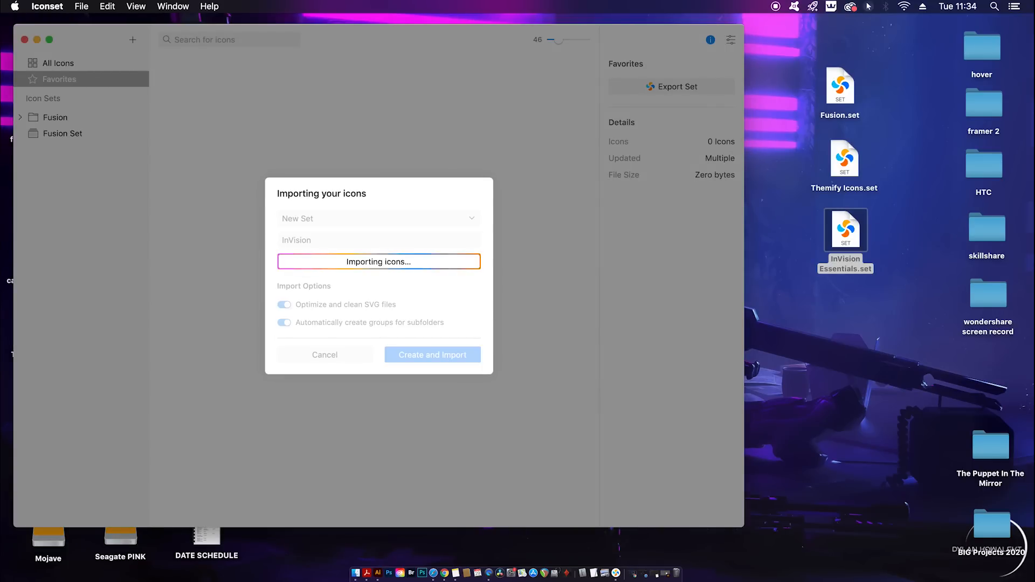
{"action": "left_click", "coordinate": [432, 354]}
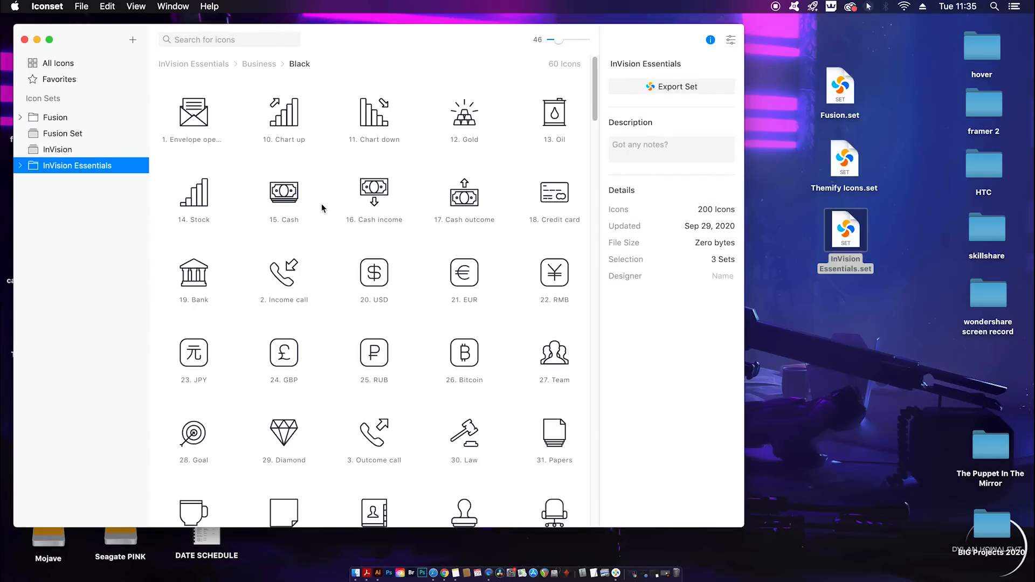
{"action": "mouse_move", "coordinate": [83, 171]}
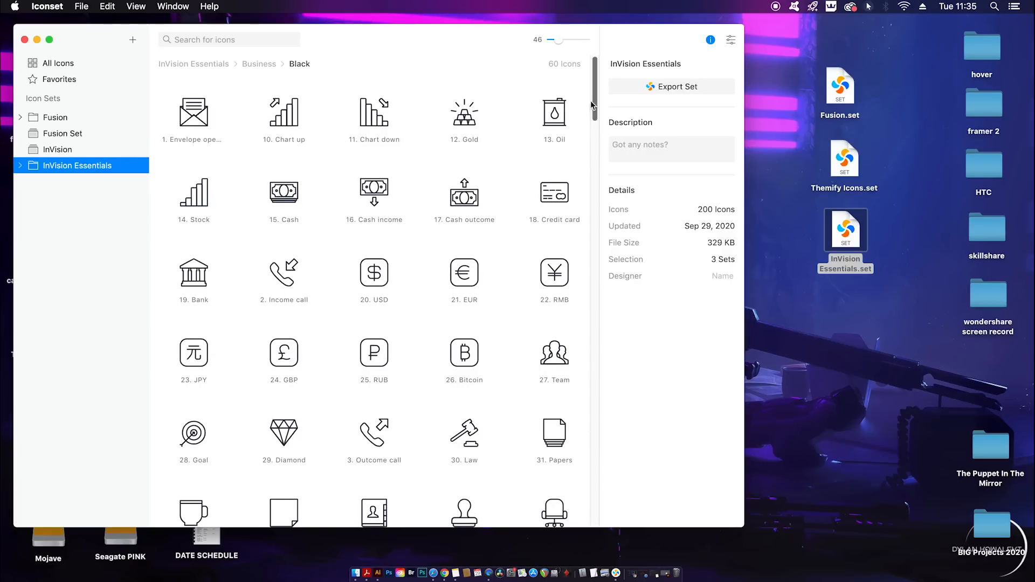
Reveal icon 53. Rocket in Finder and open Rocket.svg in Adobe Illustrator 2020
{"action": "scroll", "scroll_direction": "down", "scroll_amount": 3}
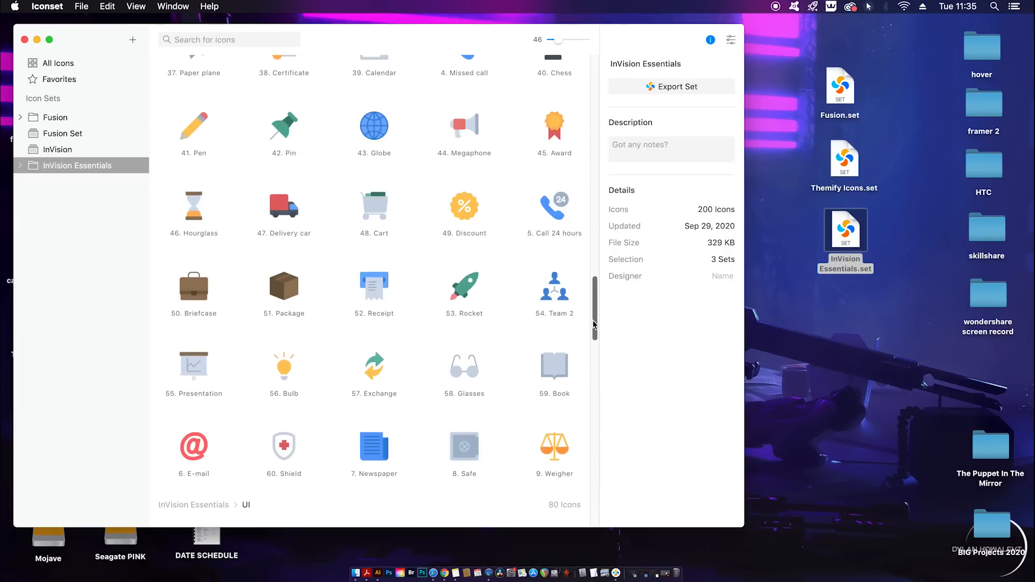
{"action": "right_click", "coordinate": [464, 285]}
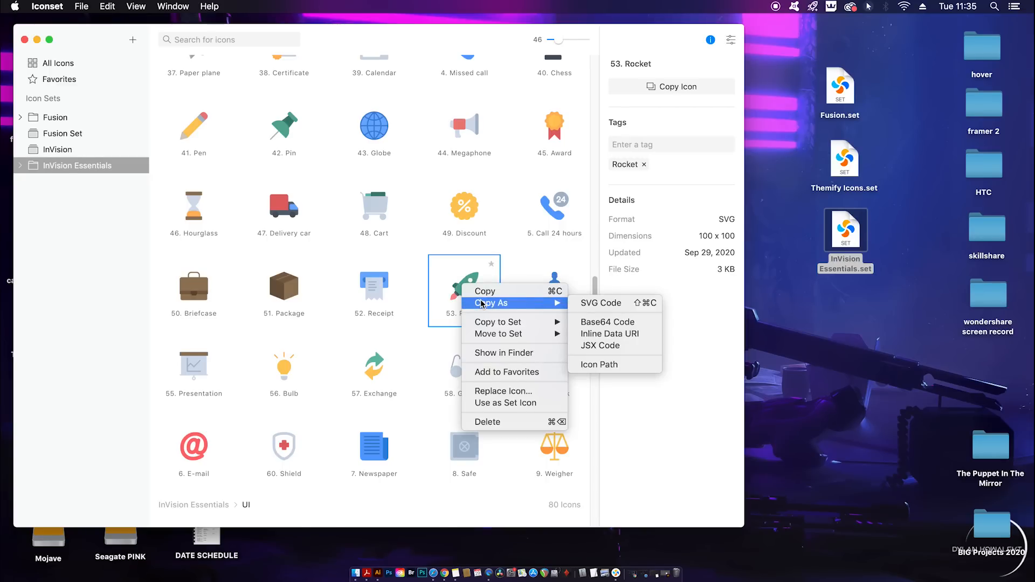
{"action": "left_click", "coordinate": [503, 353]}
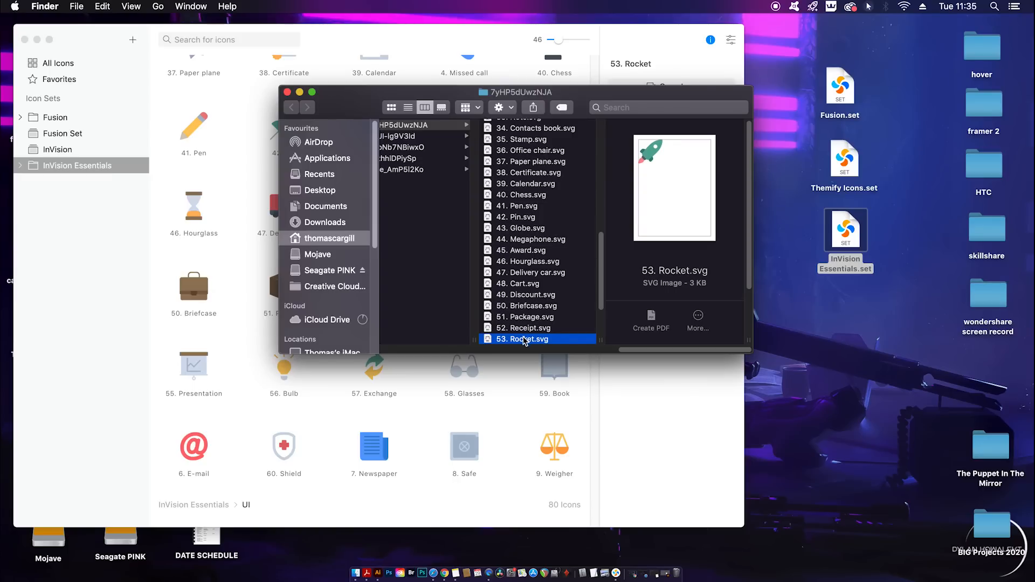
{"action": "right_click", "coordinate": [524, 339]}
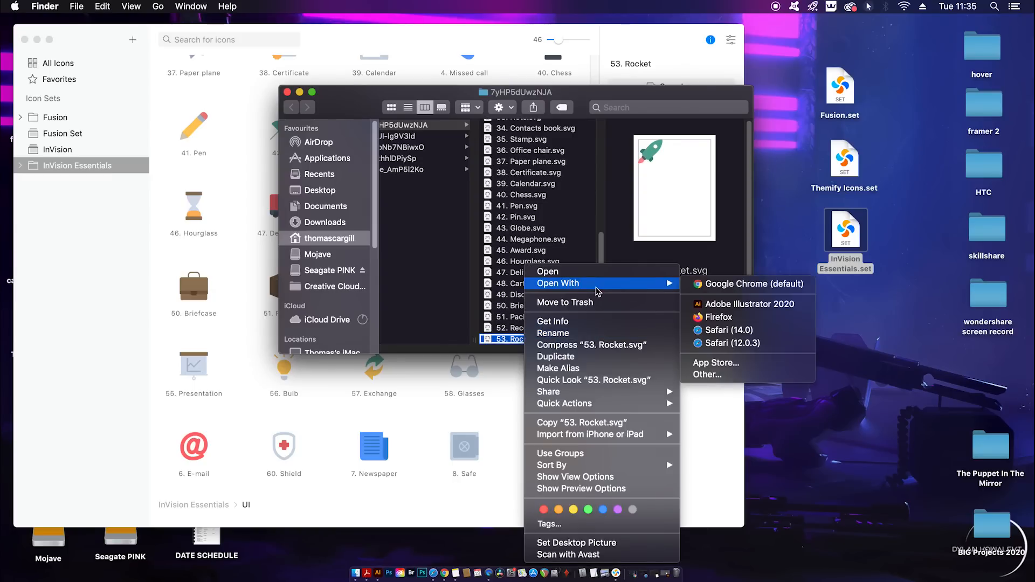
{"action": "left_click", "coordinate": [749, 304]}
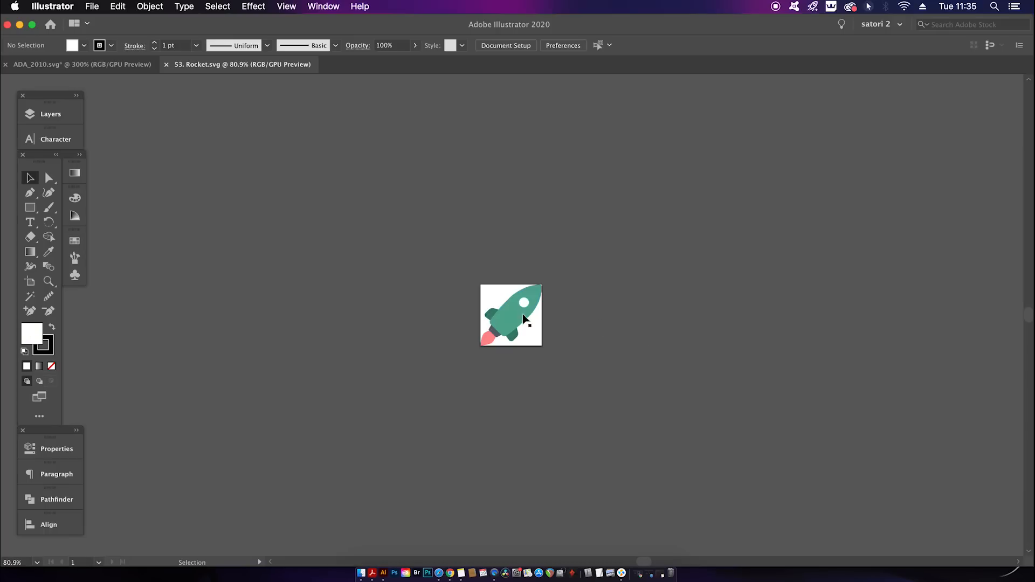
{"action": "mouse_move", "coordinate": [522, 344]}
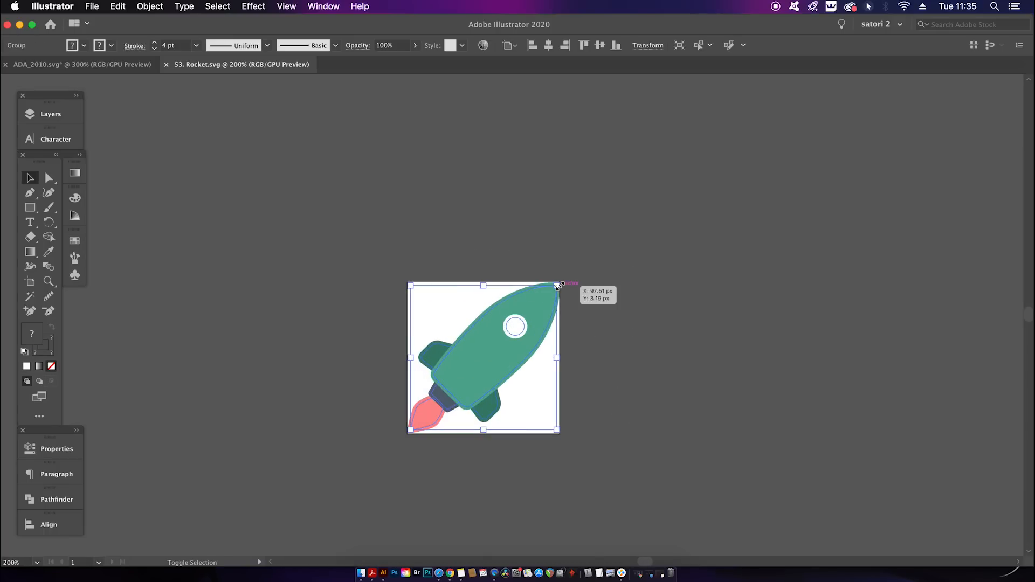
Deselect the scaled-down rocket artwork on its square artboard
{"action": "left_click", "coordinate": [625, 320]}
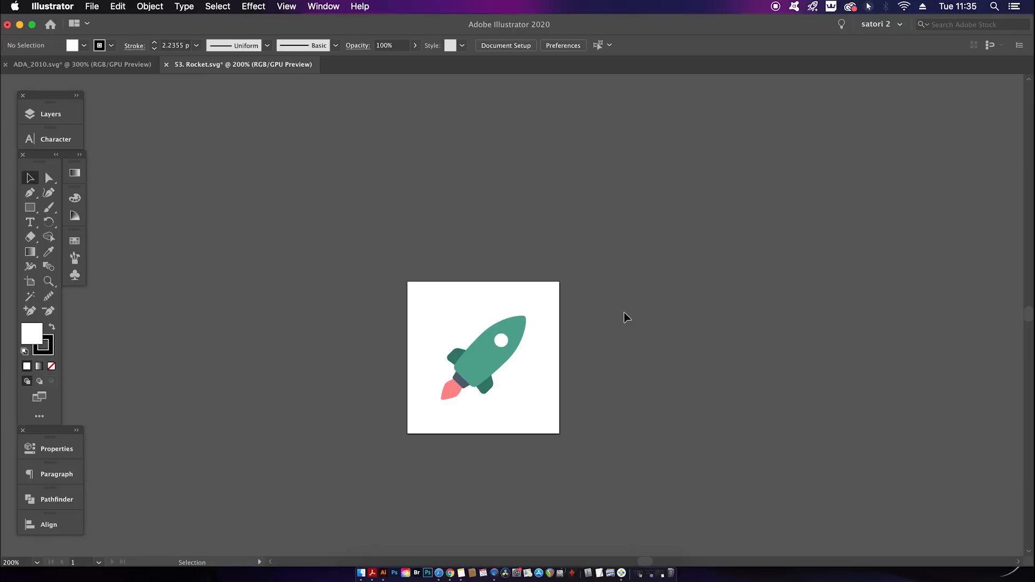
{"action": "mouse_move", "coordinate": [604, 341]}
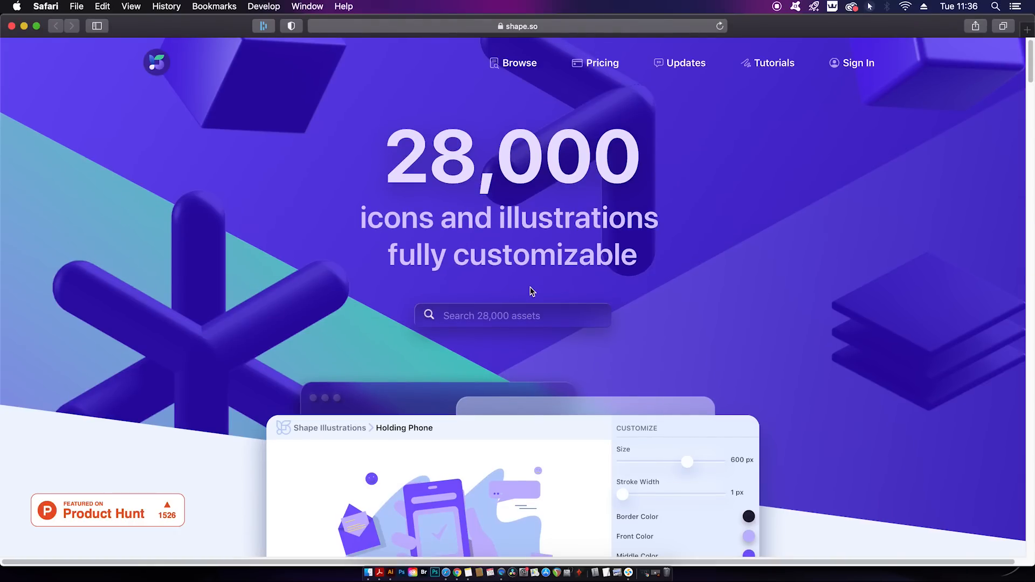
{"action": "mouse_move", "coordinate": [537, 289]}
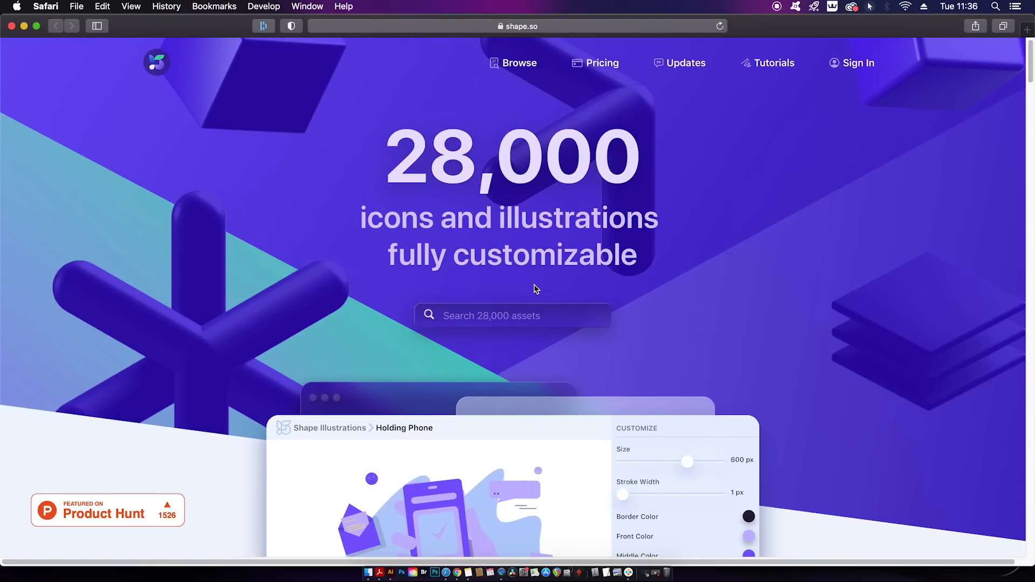
Go to Shape.so Pricing and review the Free, $59 one-year and $109 lifetime plans
{"action": "left_click", "coordinate": [602, 63]}
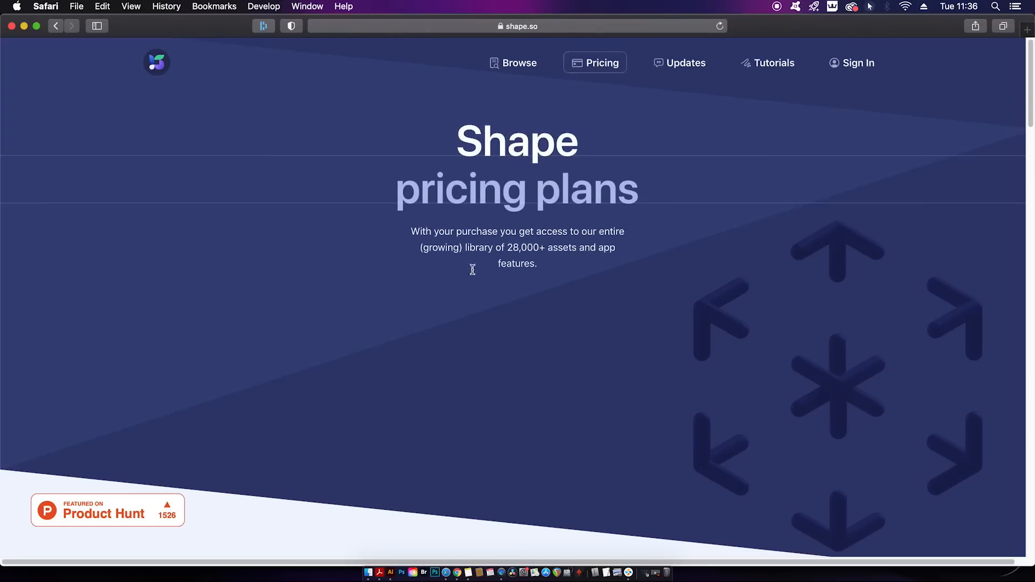
{"action": "scroll", "scroll_direction": "down", "scroll_amount": 3}
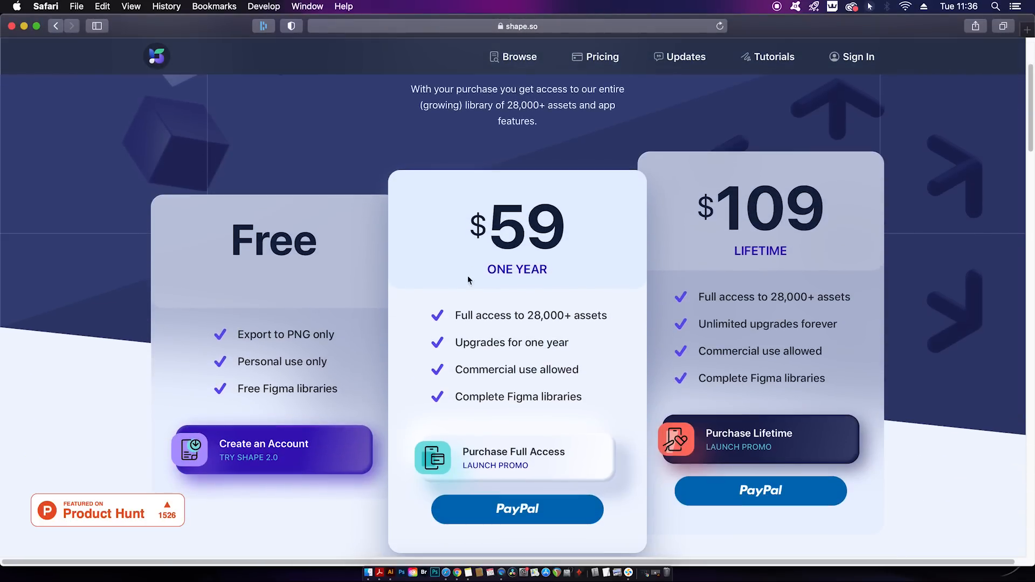
{"action": "mouse_move", "coordinate": [284, 338]}
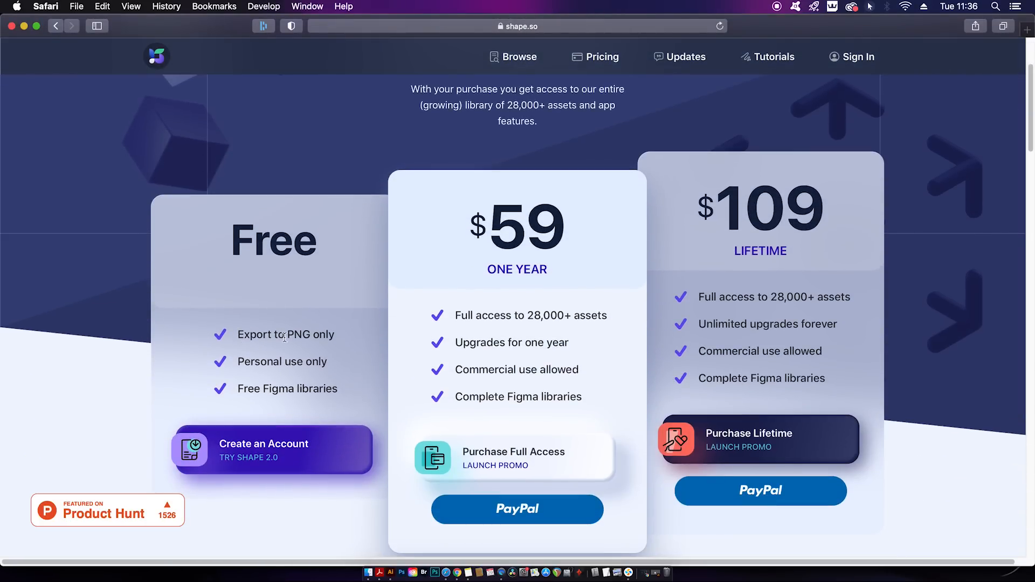
{"action": "mouse_move", "coordinate": [300, 403]}
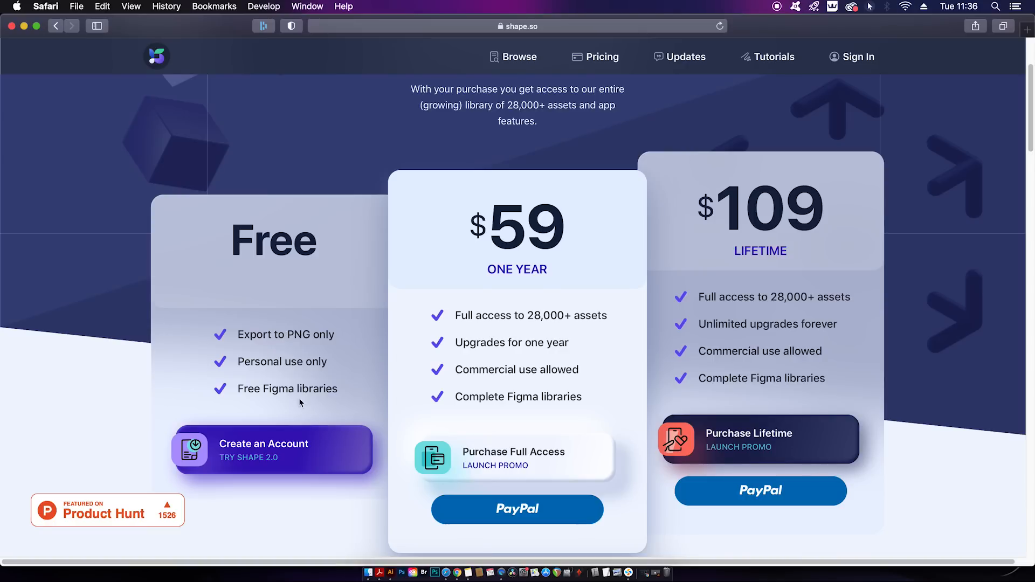
{"action": "mouse_move", "coordinate": [330, 451]}
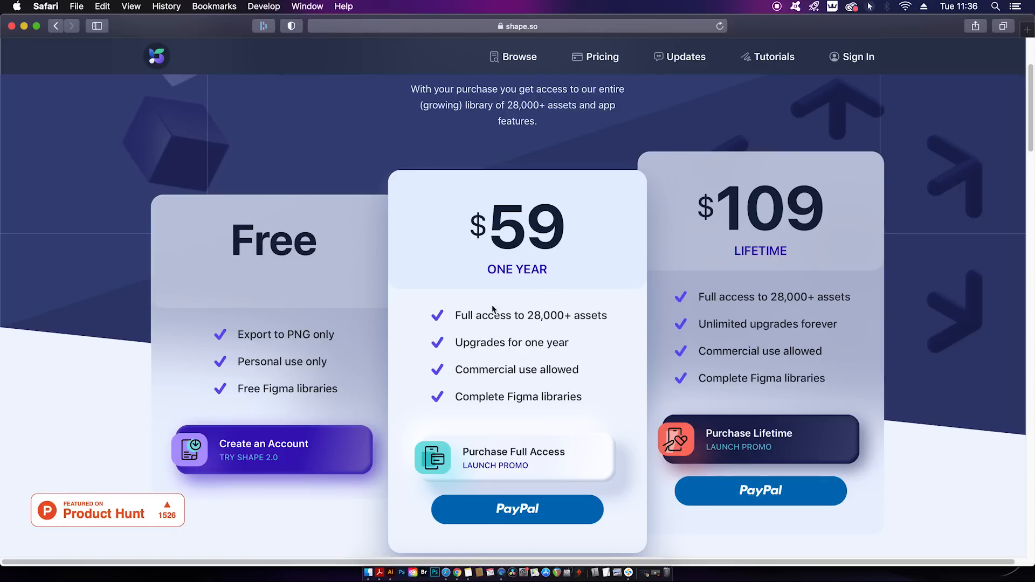
{"action": "mouse_move", "coordinate": [552, 355]}
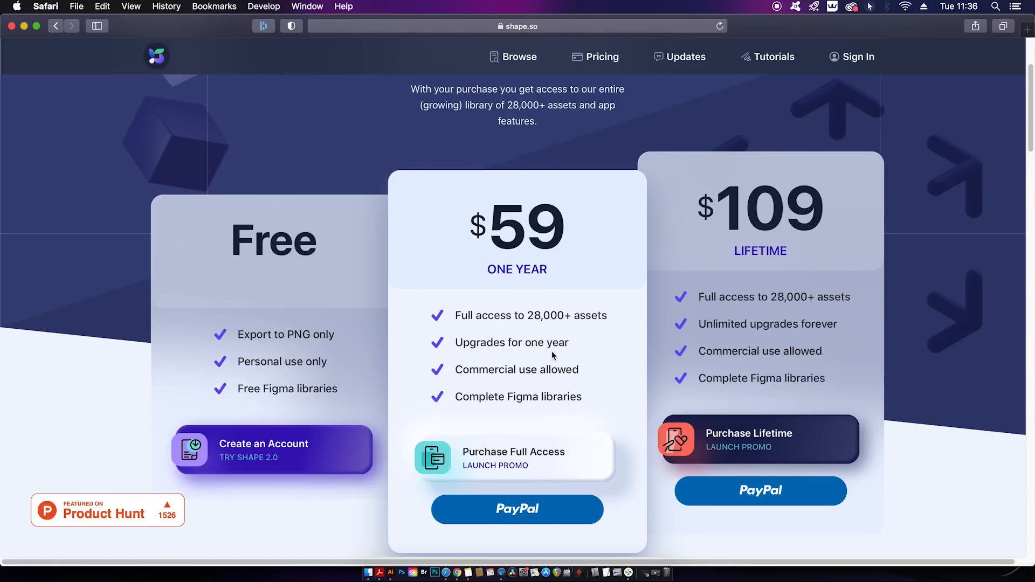
{"action": "mouse_move", "coordinate": [621, 366]}
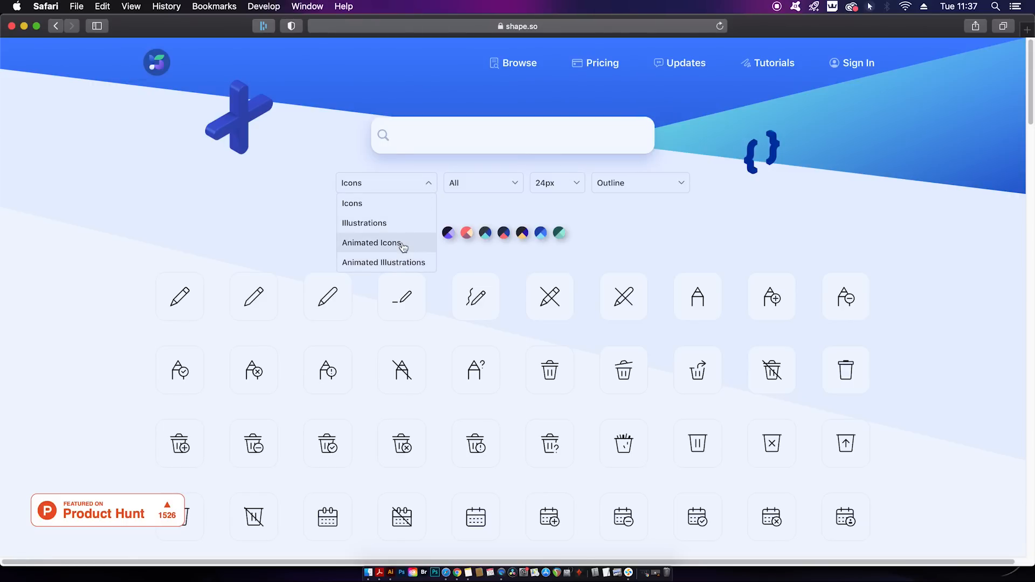
Filter the library to Animated Icons and scroll through the flower and bookshelf scenes
{"action": "left_click", "coordinate": [371, 242]}
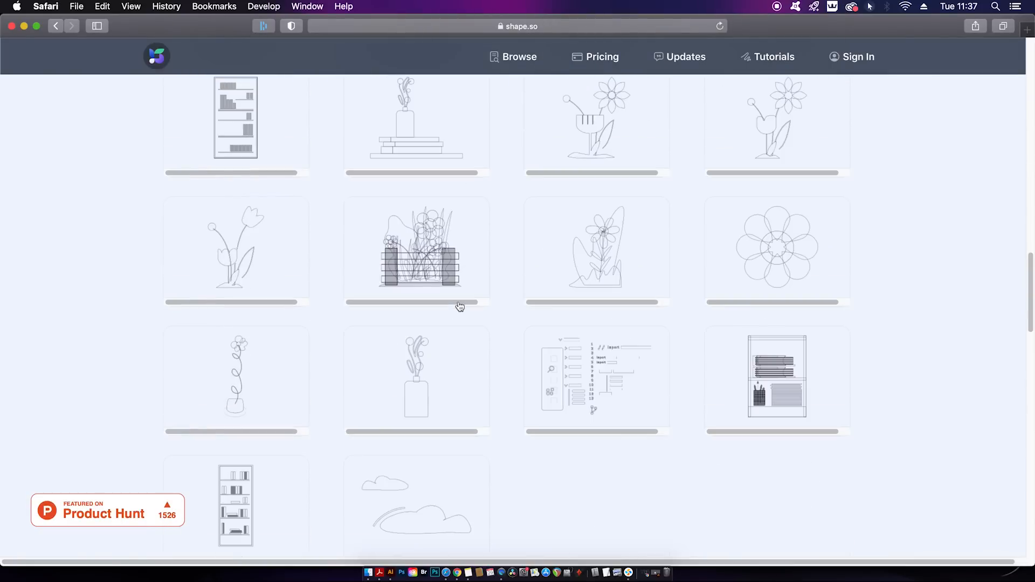
{"action": "scroll", "scroll_direction": "down", "scroll_amount": 3}
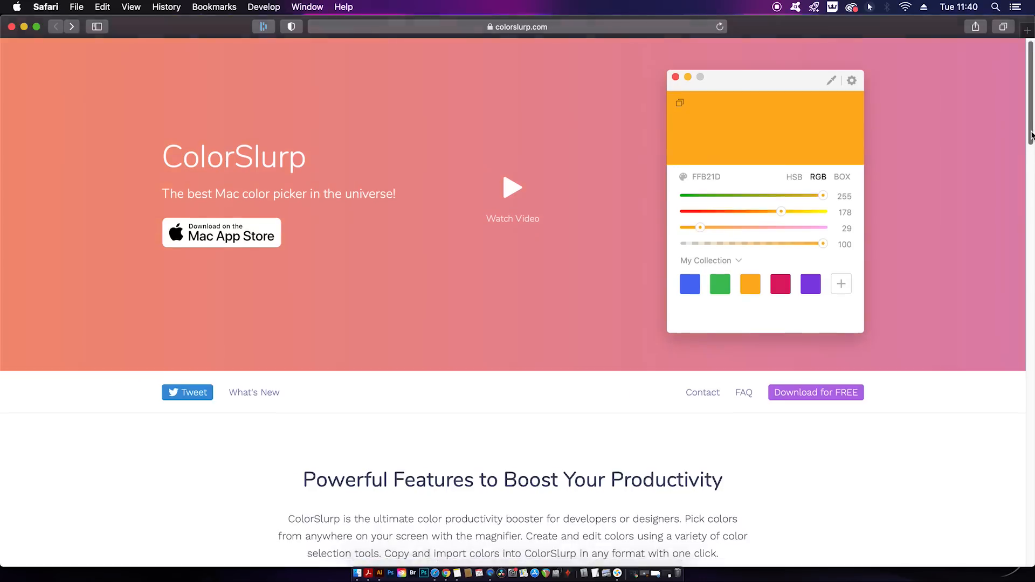
{"action": "scroll", "scroll_direction": "down", "scroll_amount": 3}
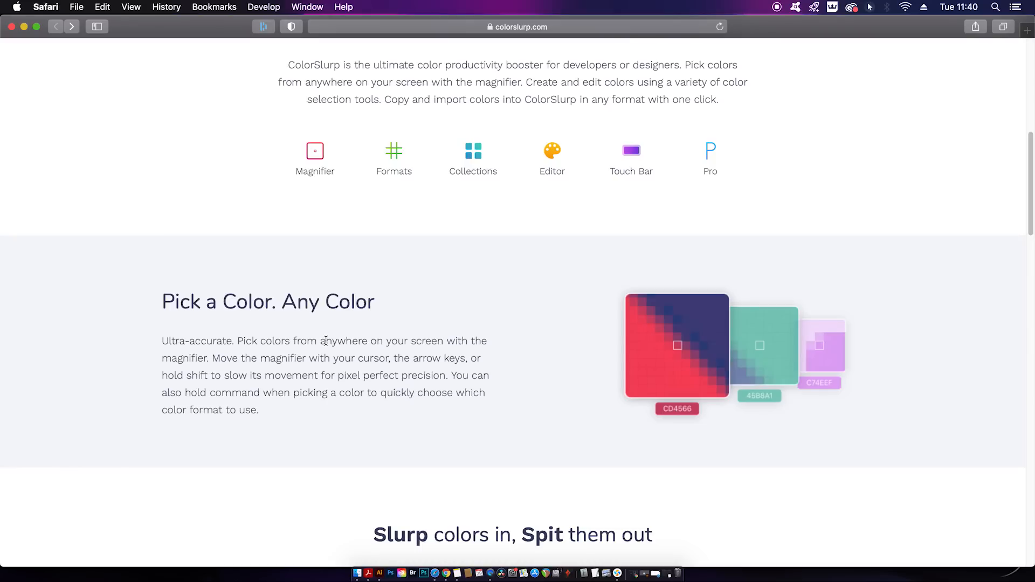
{"action": "double_click", "coordinate": [331, 341]}
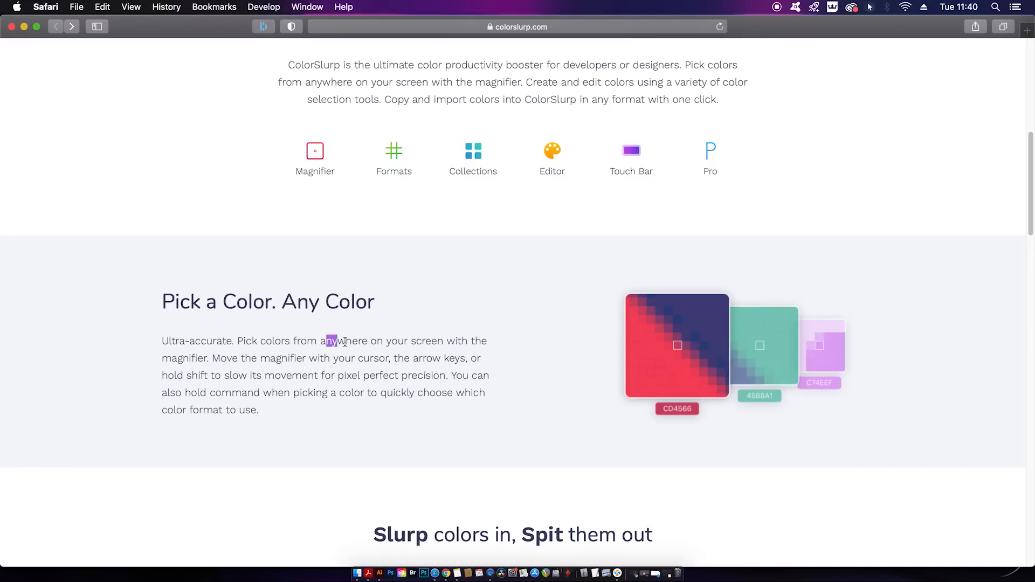
{"action": "left_click_drag", "start_coordinate": [356, 341], "coordinate": [444, 341]}
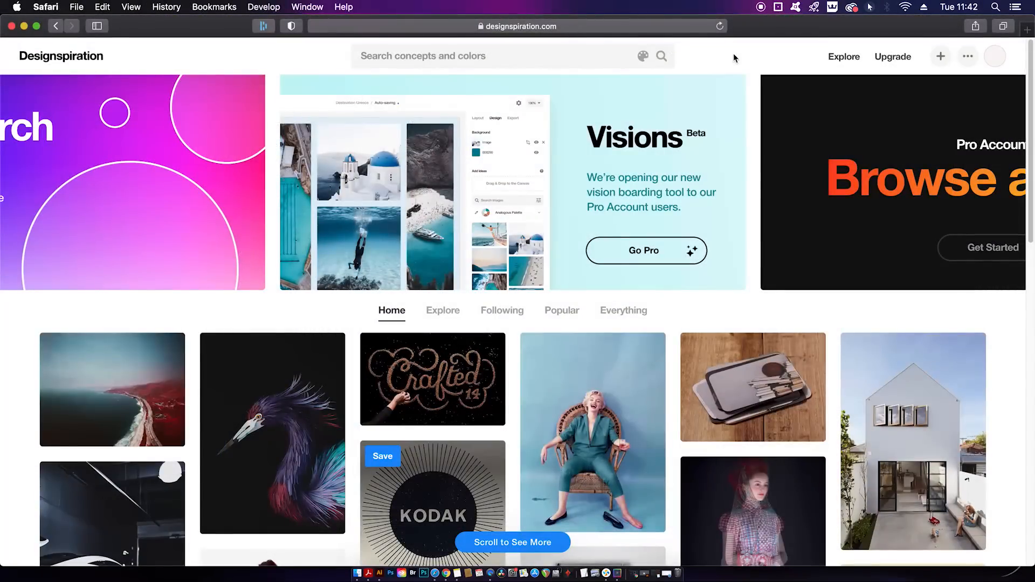
Scroll the home feed and open the paper heron artwork in the second column
{"action": "scroll", "scroll_direction": "down", "scroll_amount": 3}
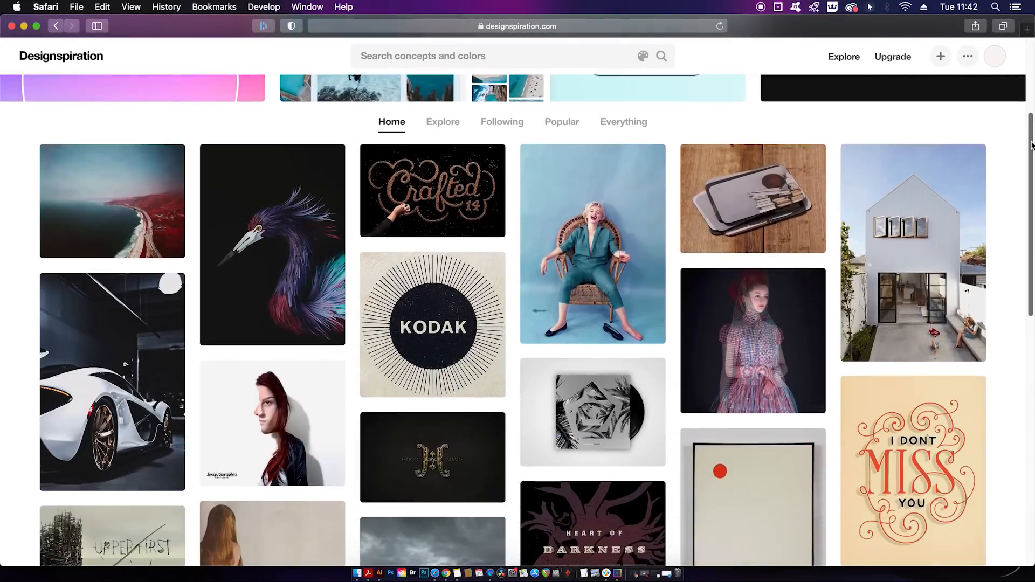
{"action": "scroll", "scroll_direction": "down", "scroll_amount": 3}
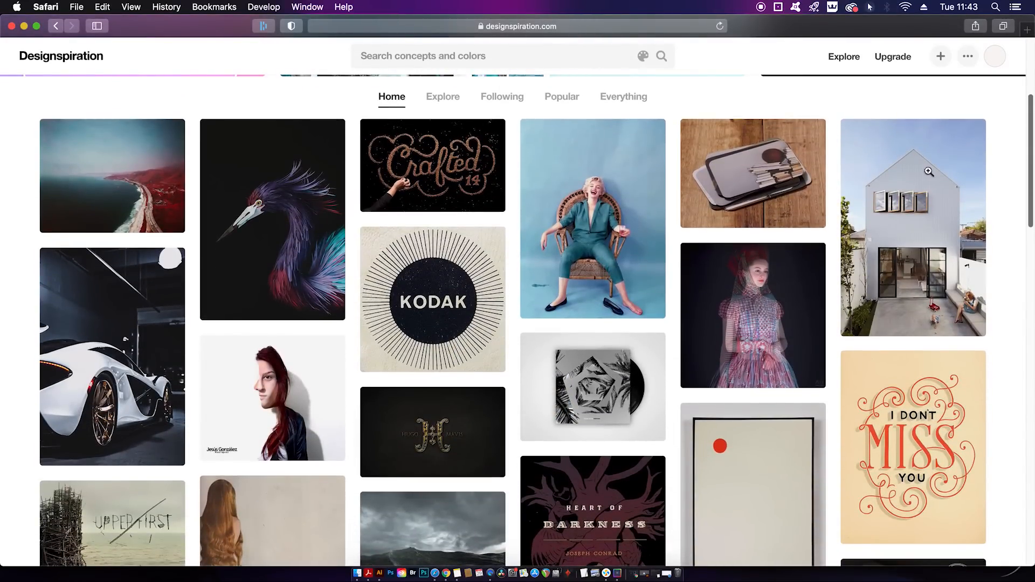
{"action": "left_click", "coordinate": [273, 219]}
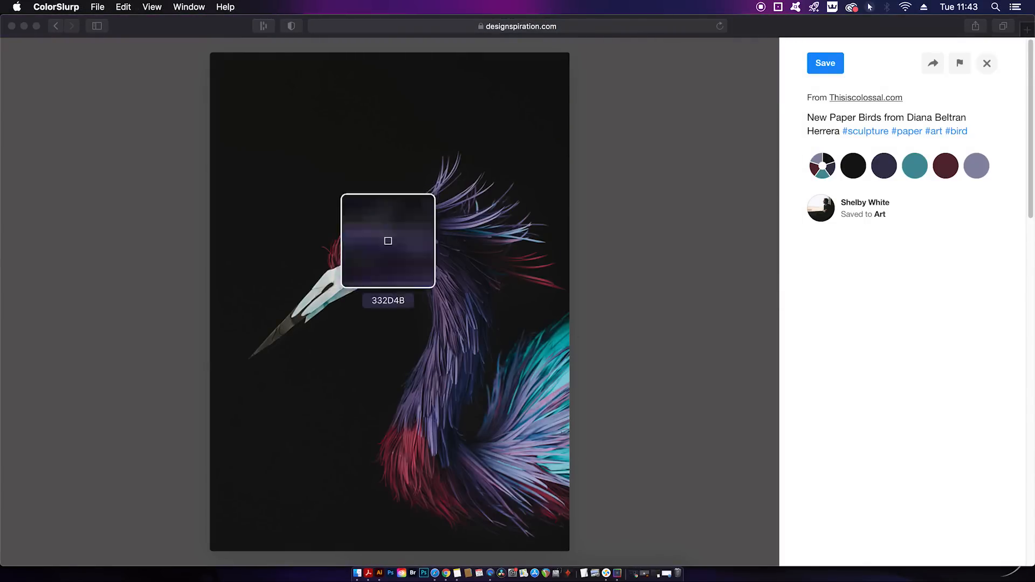
{"action": "mouse_move", "coordinate": [551, 355]}
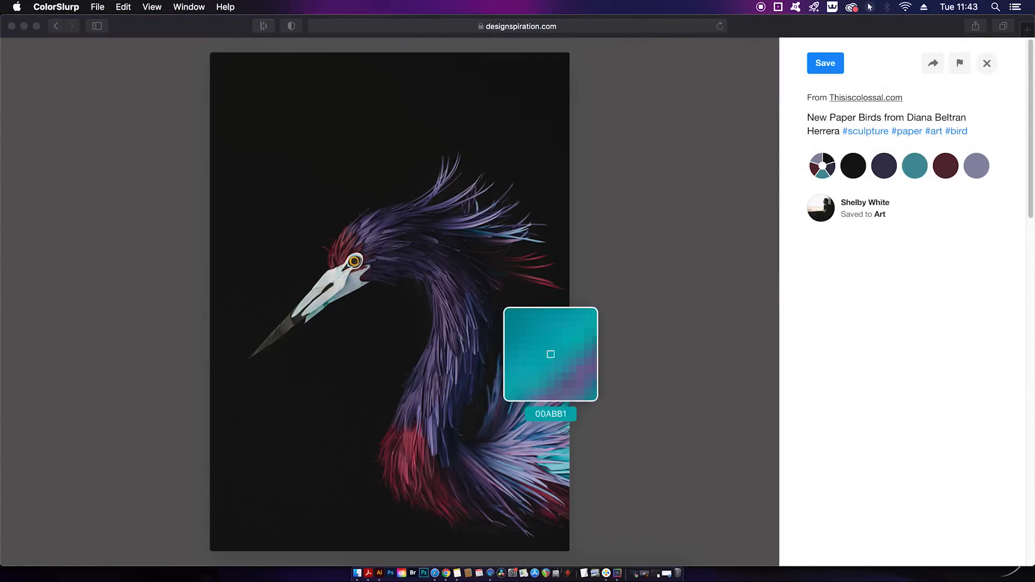
{"action": "mouse_move", "coordinate": [546, 358]}
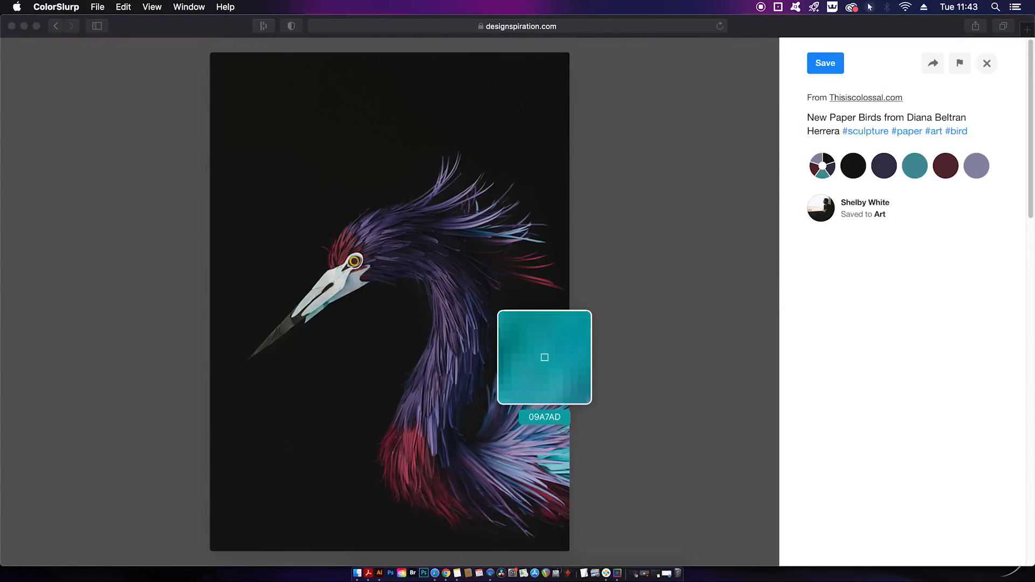
{"action": "mouse_move", "coordinate": [547, 356]}
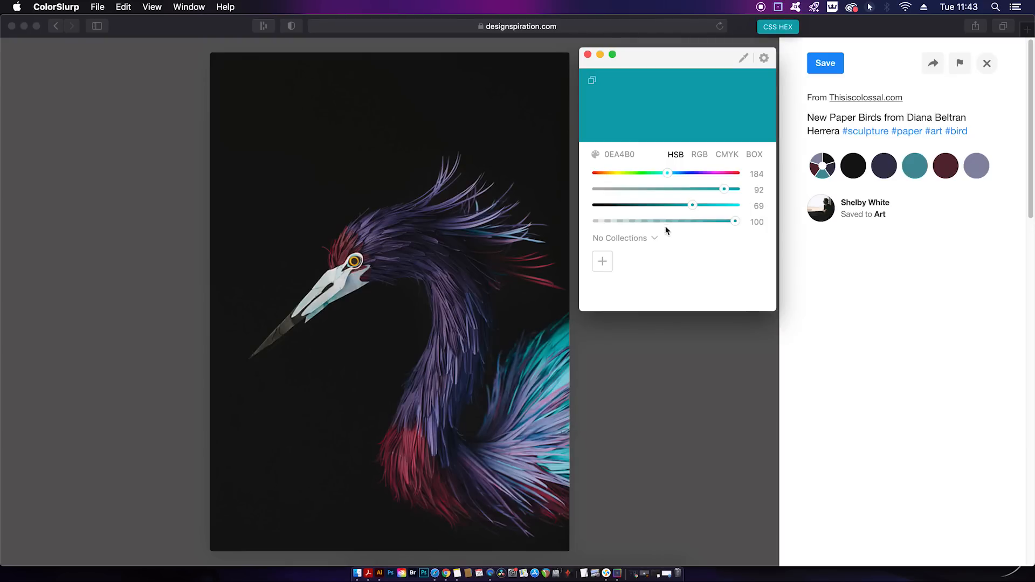
Show the teal's CMYK values and copy it as a CSS HEX code
{"action": "left_click", "coordinate": [726, 154]}
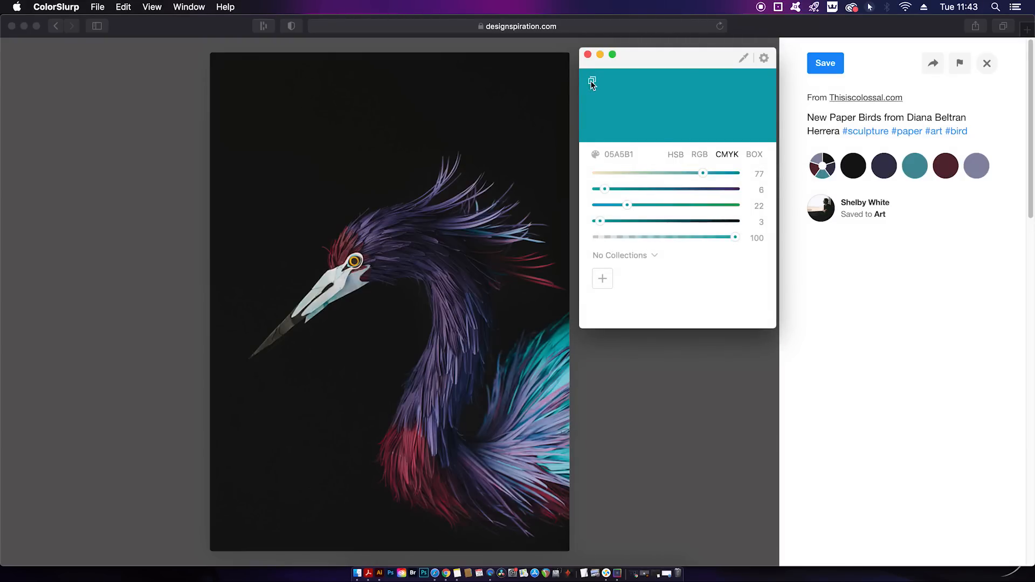
{"action": "left_click", "coordinate": [591, 80]}
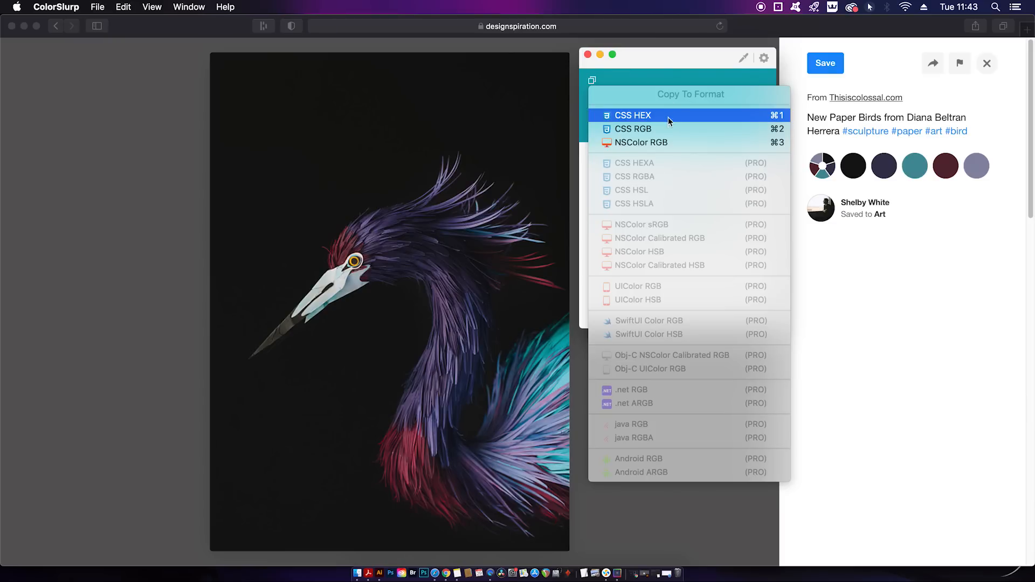
{"action": "left_click", "coordinate": [632, 115]}
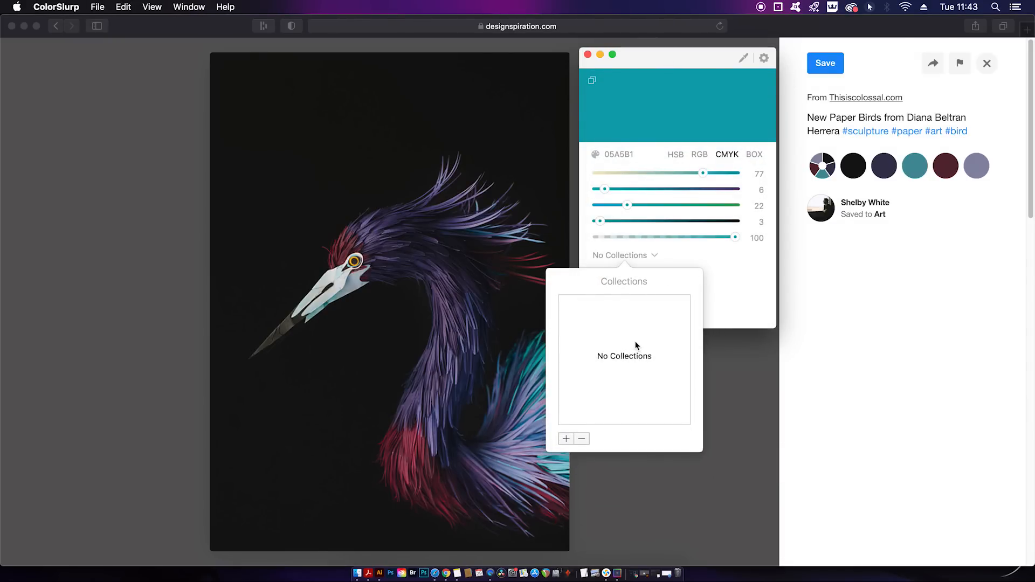
Create a new collection named Blues and save the teal into it
{"action": "left_click", "coordinate": [566, 439]}
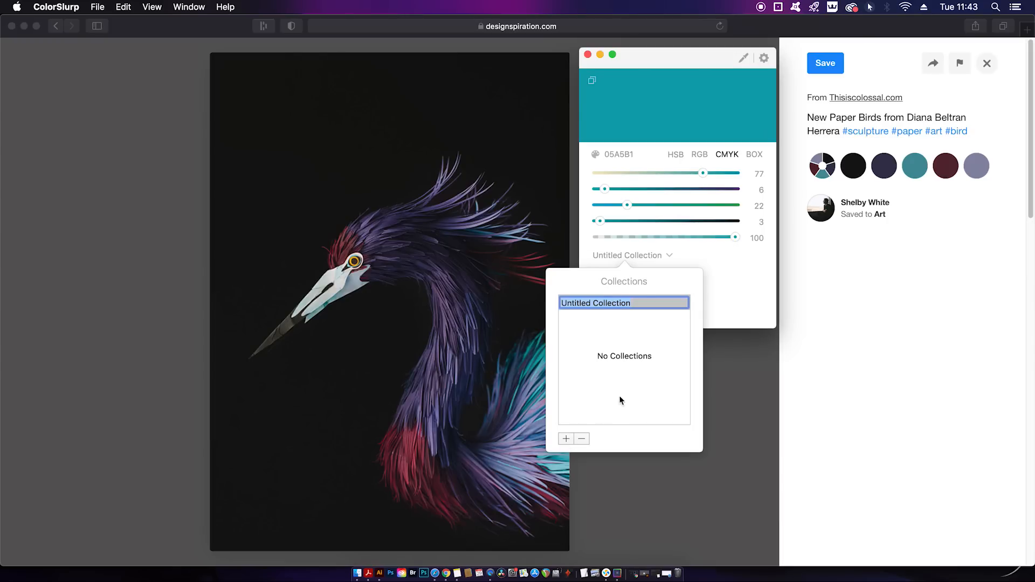
{"action": "left_click", "coordinate": [632, 256]}
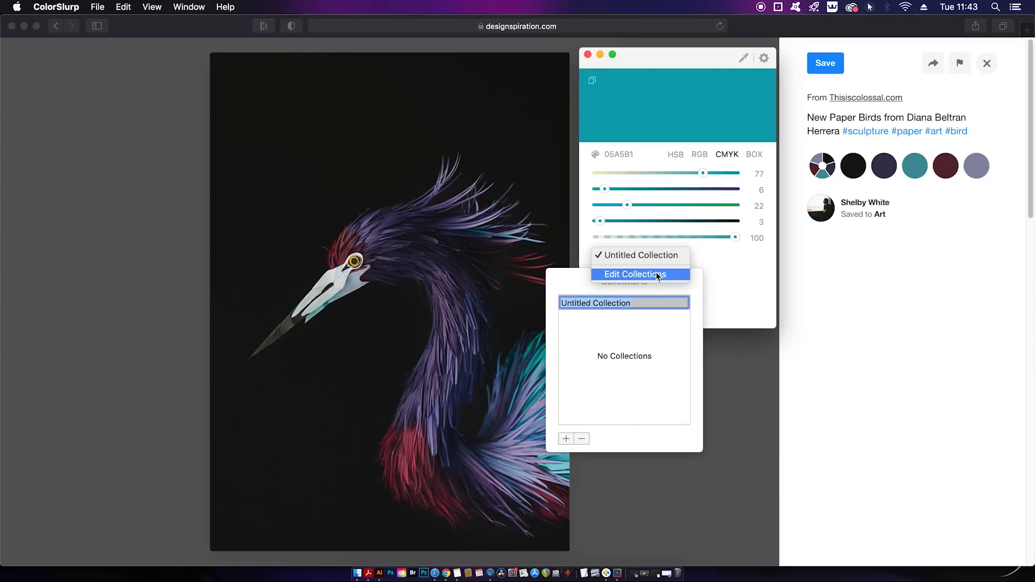
{"action": "left_click", "coordinate": [635, 274]}
{"action": "type", "text": "Blues"}
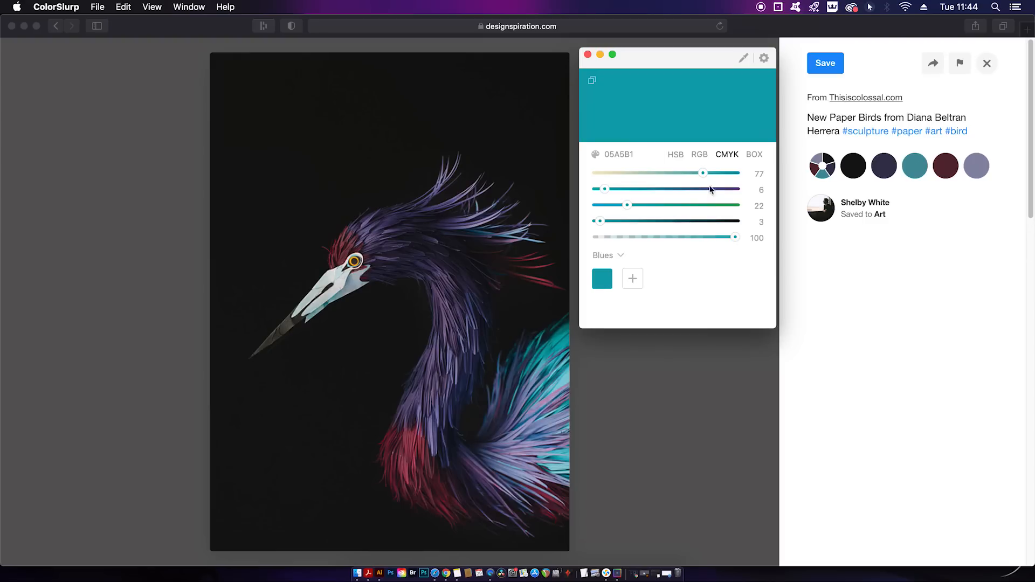
Lower cyan and adjust magenta and yellow to get teal 6BAEBE, then add it to Blues
{"action": "left_click_drag", "start_coordinate": [702, 173], "coordinate": [672, 173]}
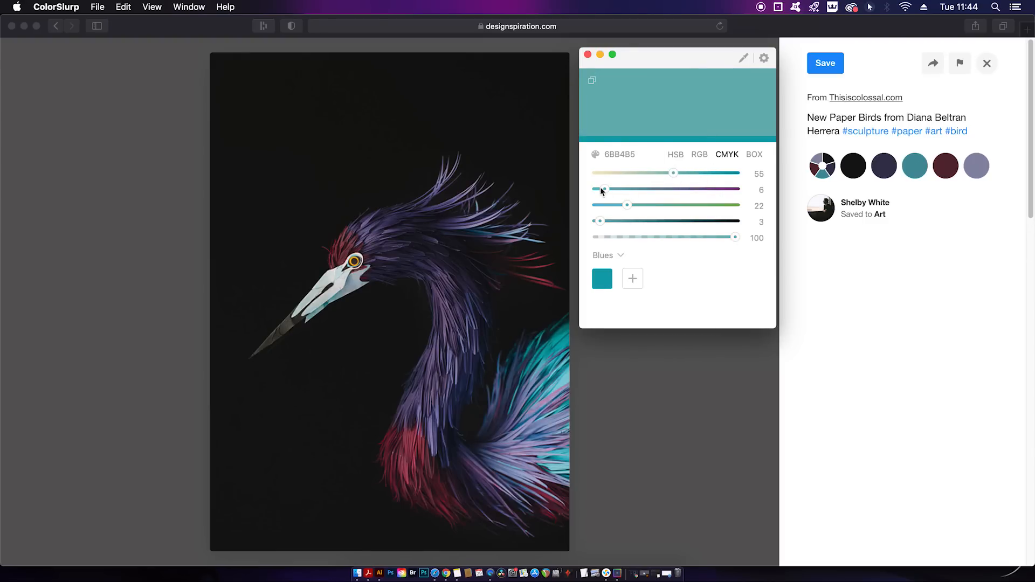
{"action": "left_click_drag", "start_coordinate": [602, 189], "coordinate": [611, 189]}
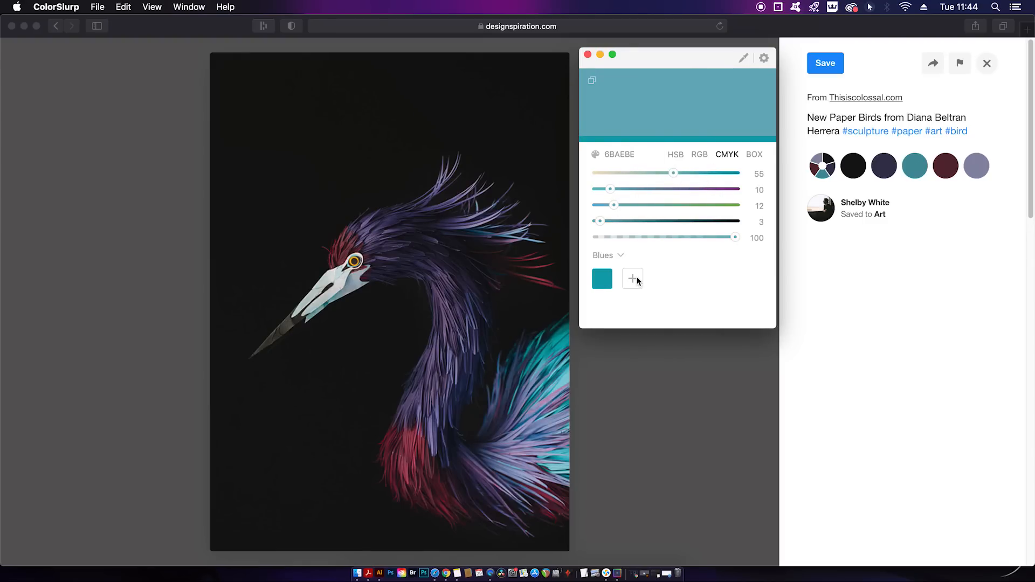
{"action": "left_click", "coordinate": [632, 279]}
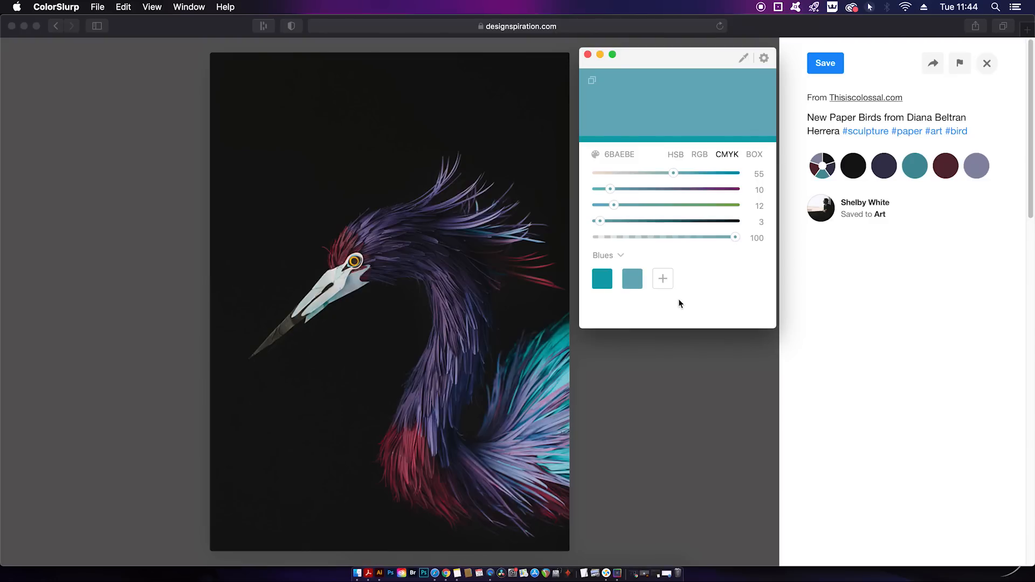
{"action": "left_click", "coordinate": [754, 154]}
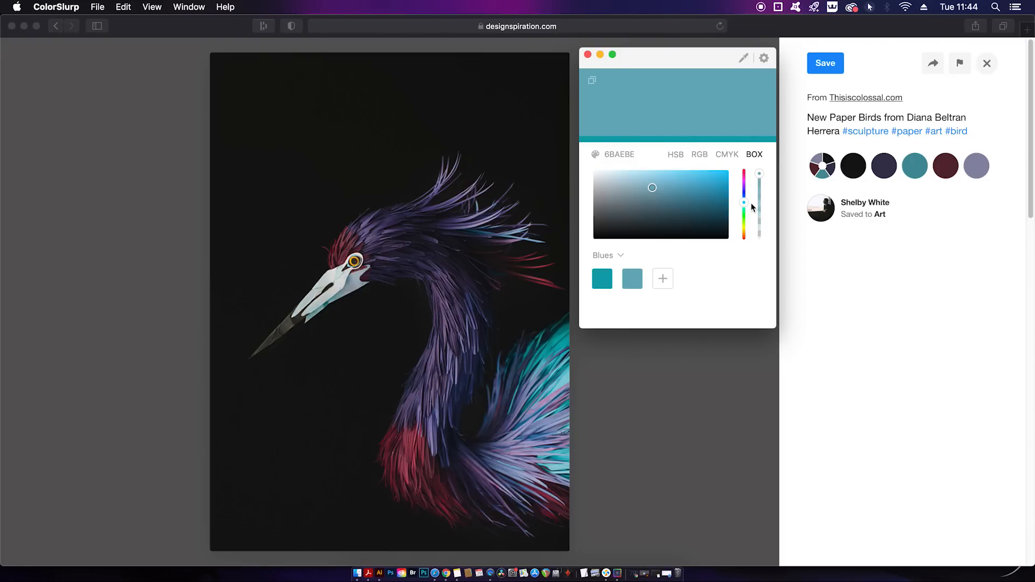
{"action": "mouse_move", "coordinate": [754, 203]}
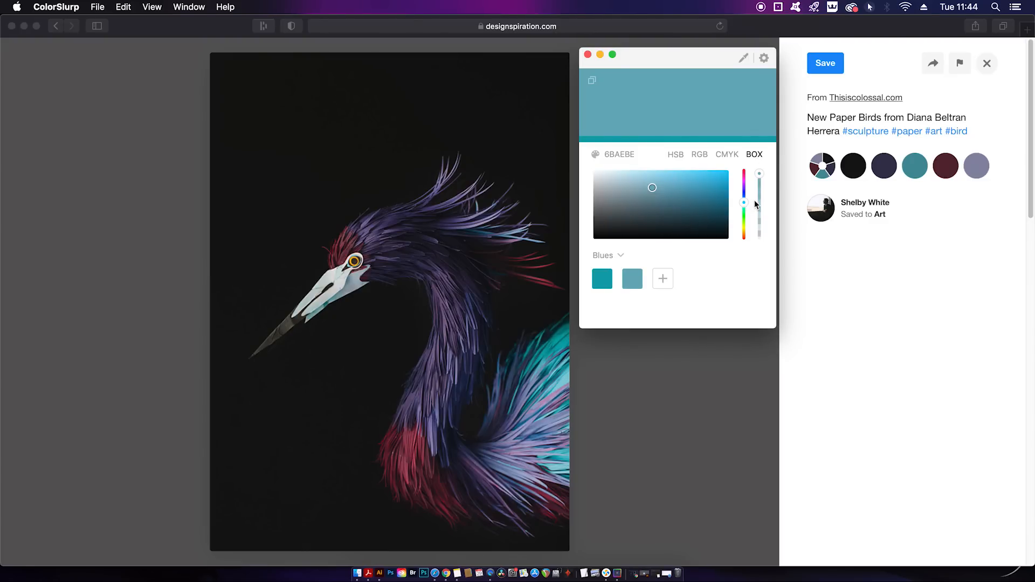
{"action": "mouse_move", "coordinate": [752, 204]}
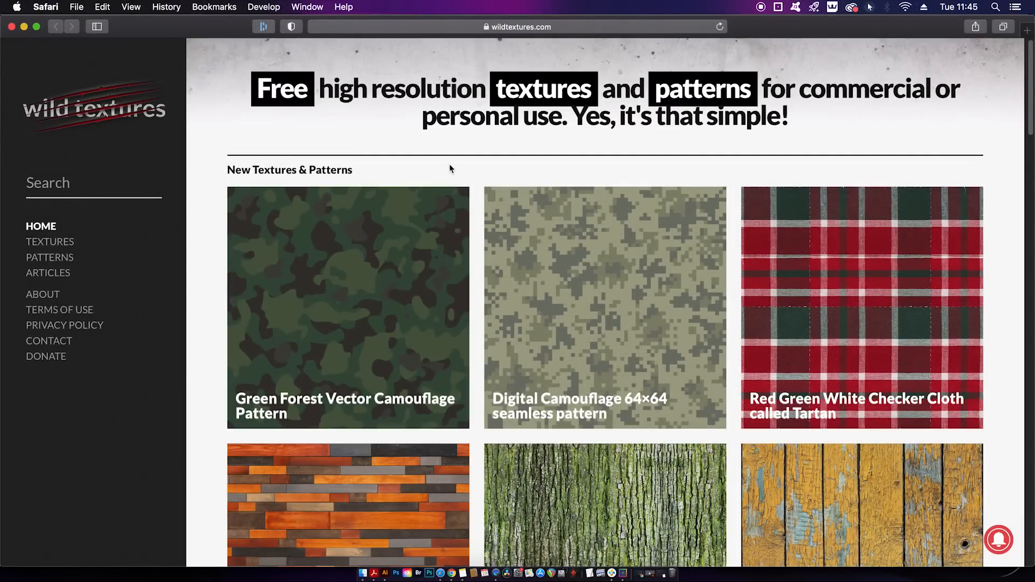
{"action": "mouse_move", "coordinate": [485, 142]}
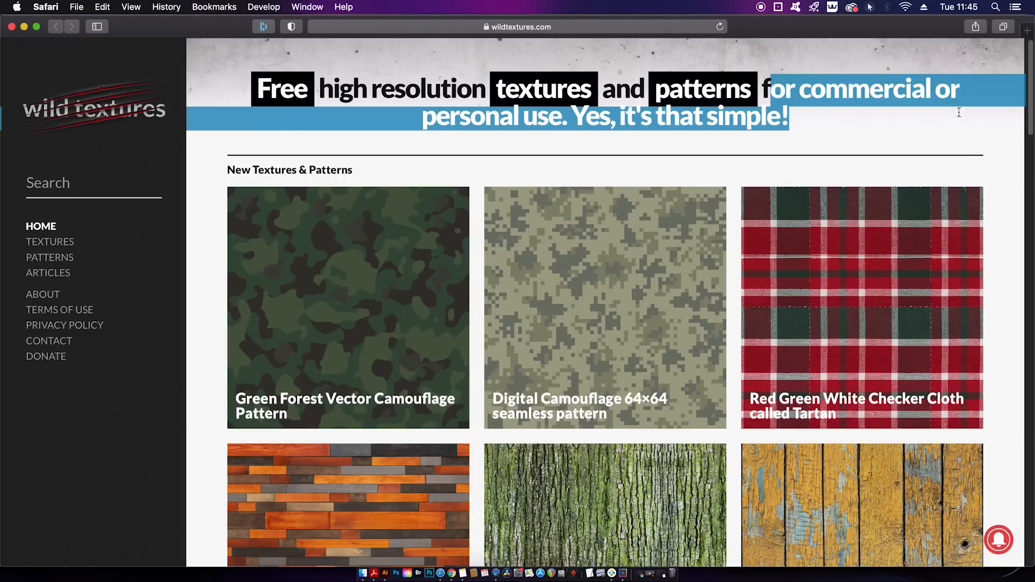
{"action": "mouse_move", "coordinate": [842, 125]}
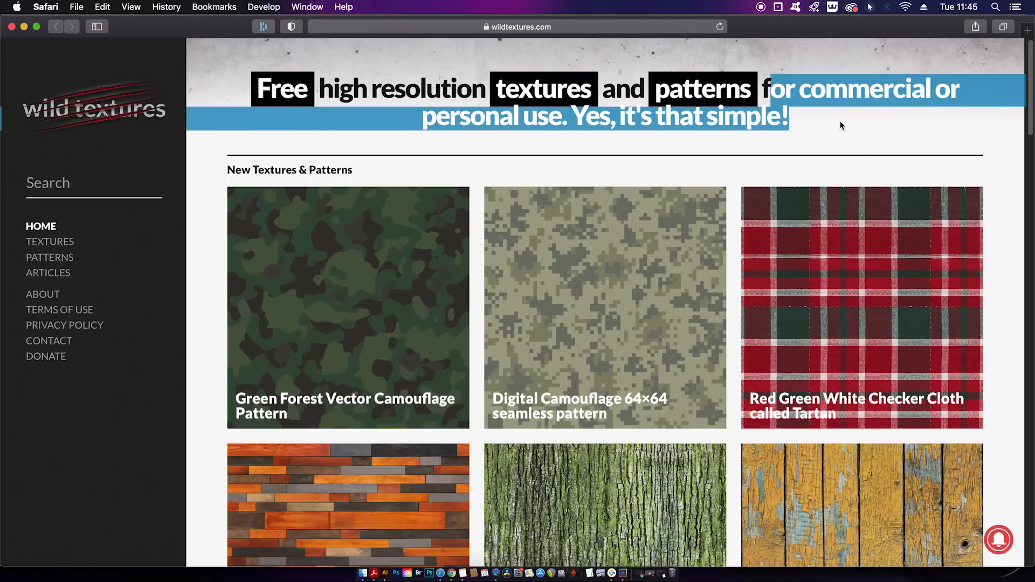
Scroll the wildtextures.com home page through the New Textures and Free Fabric Textures sections
{"action": "scroll", "scroll_direction": "down", "scroll_amount": 3}
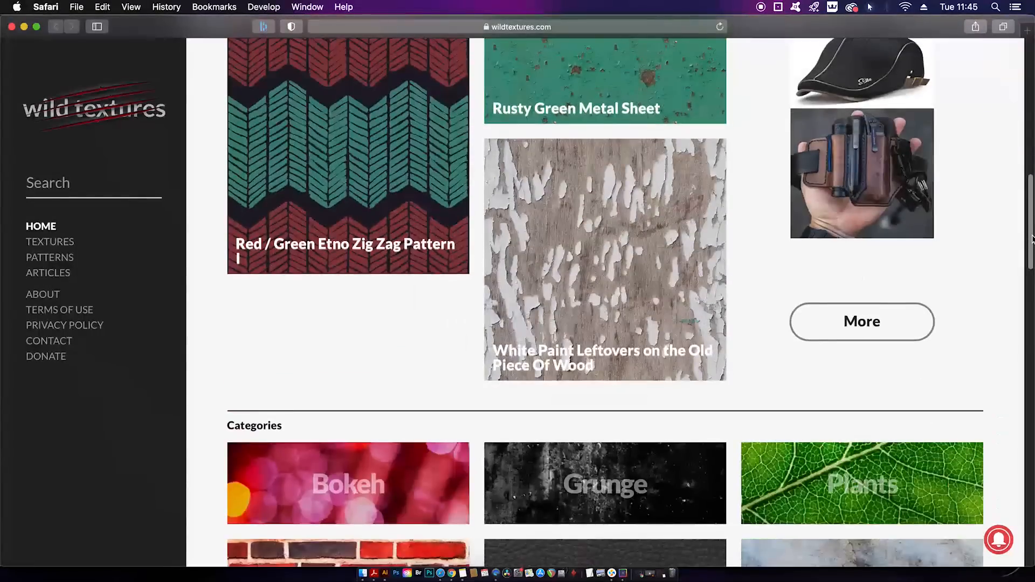
{"action": "scroll", "scroll_direction": "down", "scroll_amount": 3}
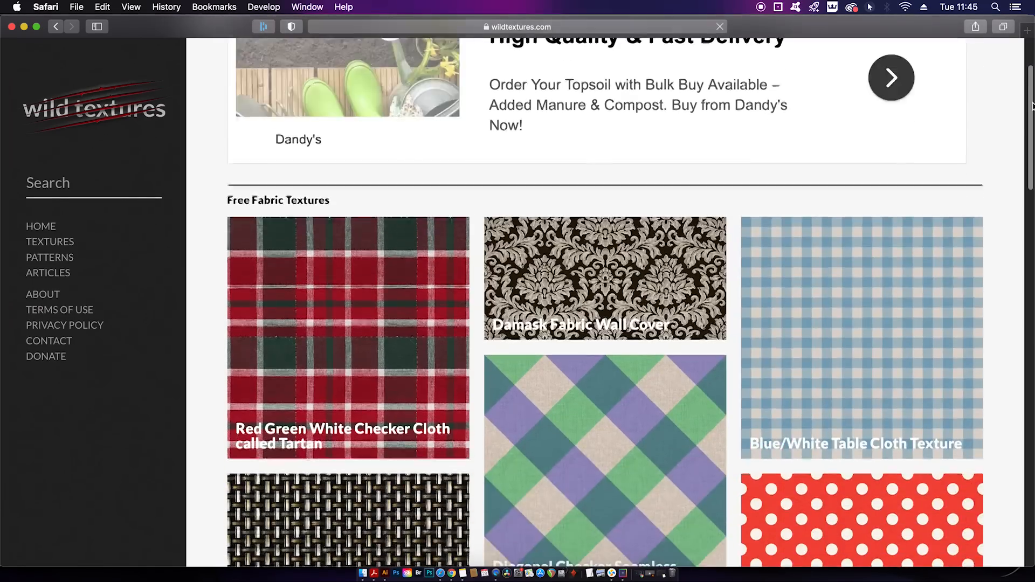
{"action": "scroll", "scroll_direction": "down", "scroll_amount": 3}
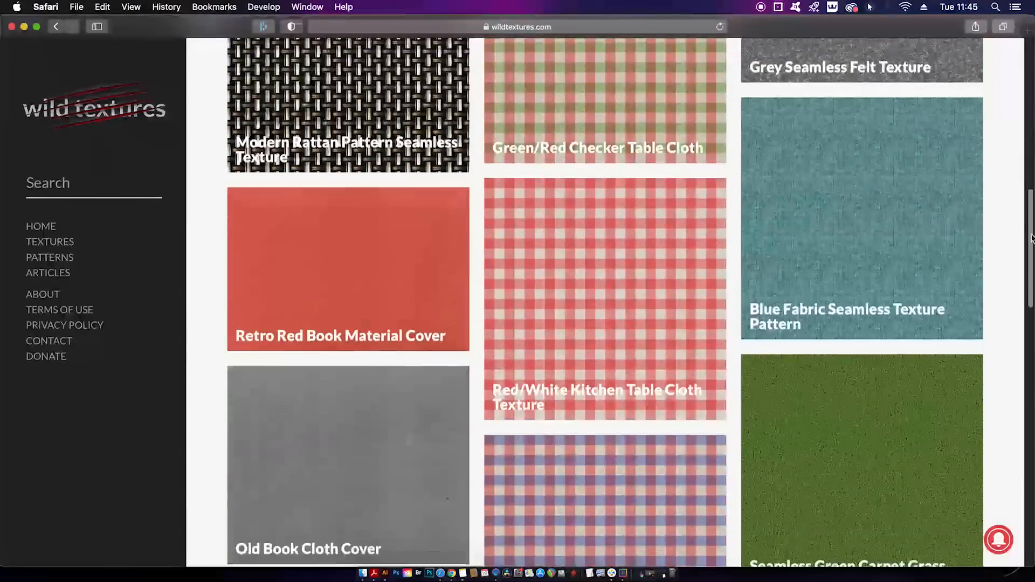
{"action": "scroll", "scroll_direction": "down", "scroll_amount": 3}
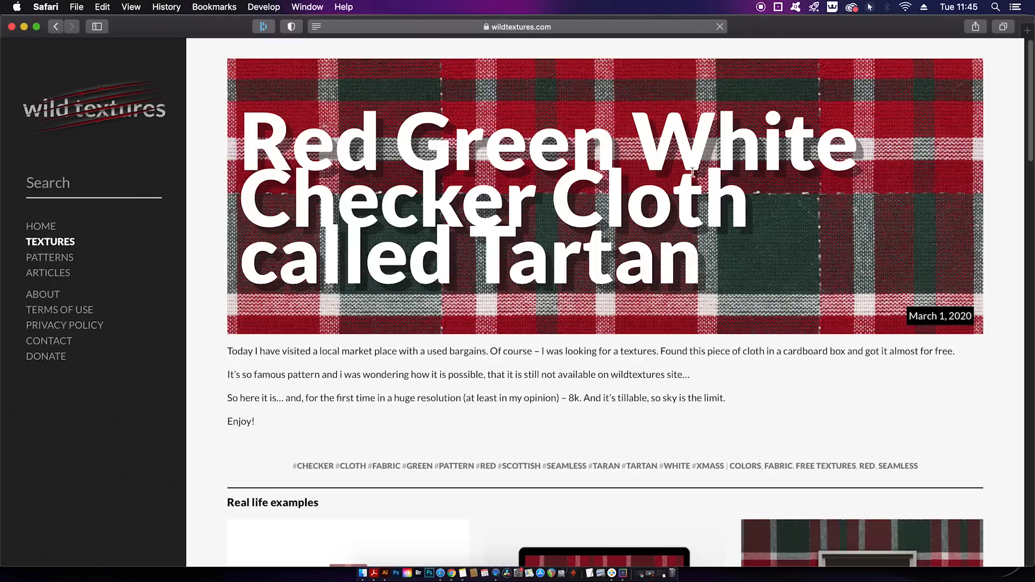
Scroll the Tartan texture page past the mockups to the Downloads table with the 8192px JPG
{"action": "scroll", "scroll_direction": "down", "scroll_amount": 3}
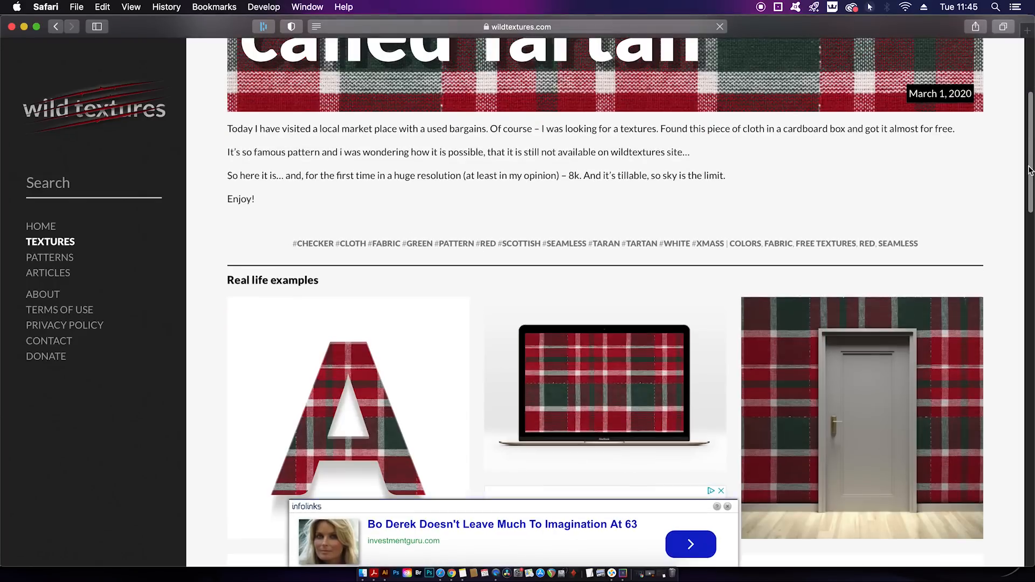
{"action": "scroll", "scroll_direction": "down", "scroll_amount": 3}
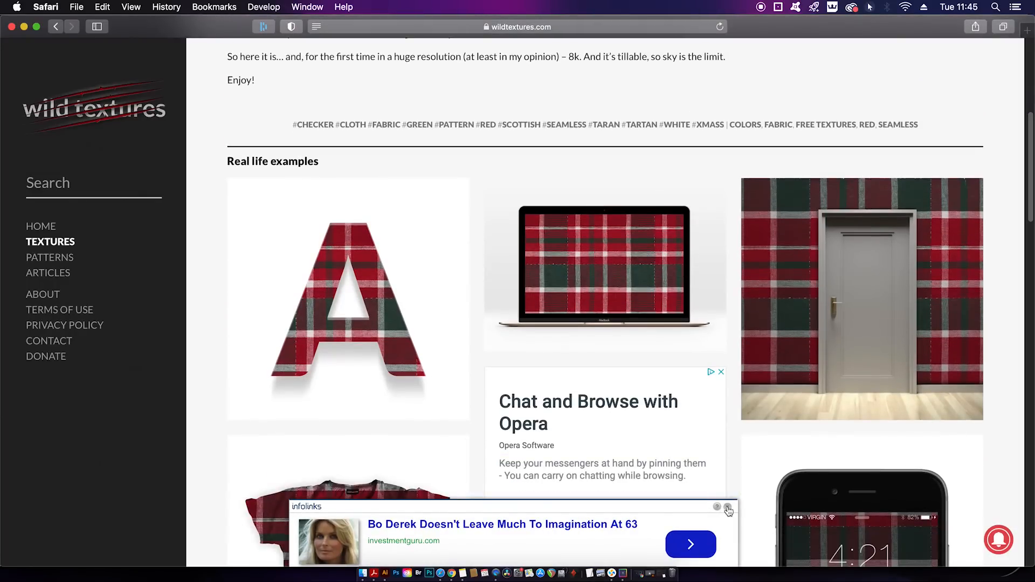
{"action": "scroll", "scroll_direction": "down", "scroll_amount": 3}
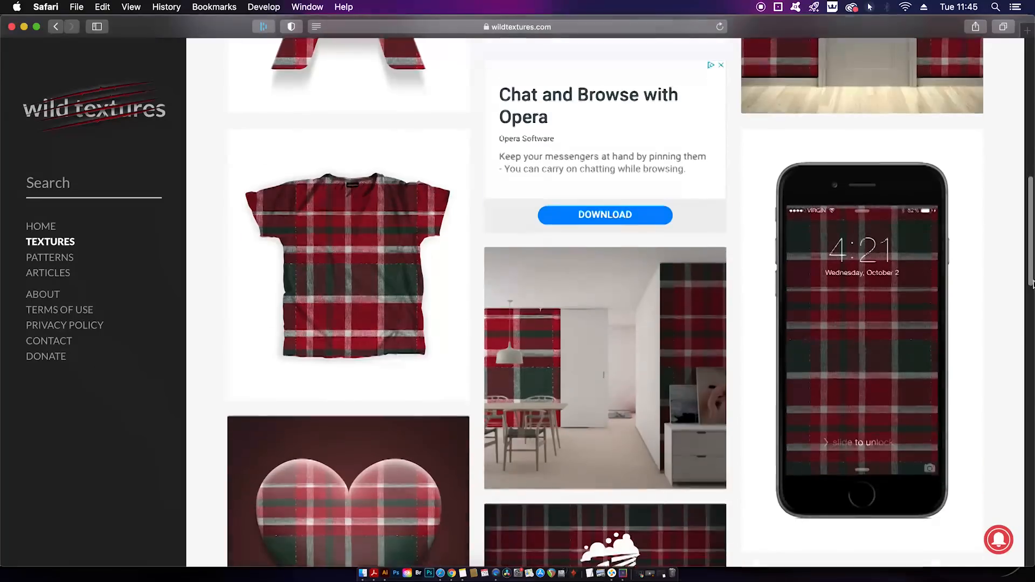
{"action": "scroll", "scroll_direction": "down", "scroll_amount": 3}
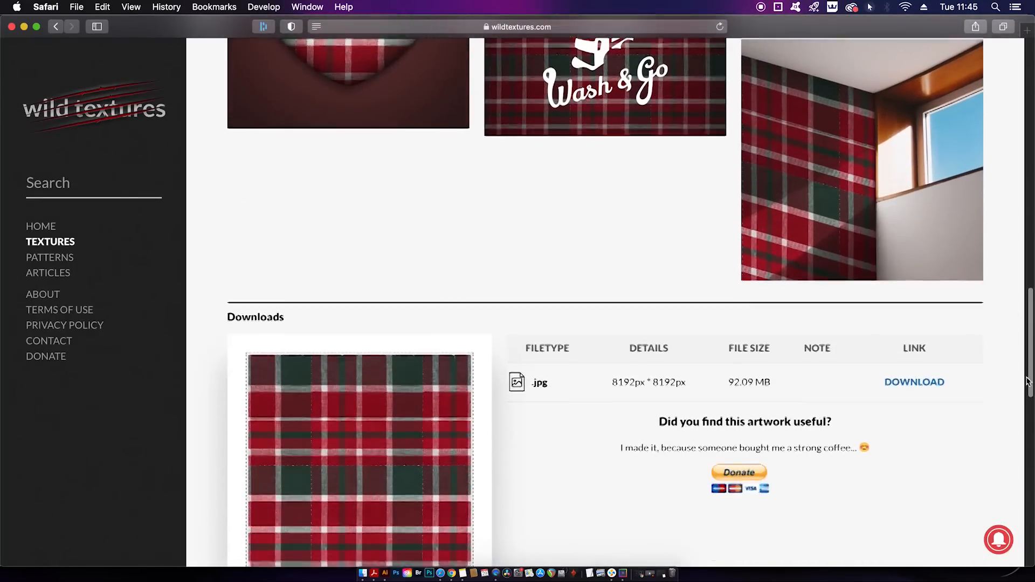